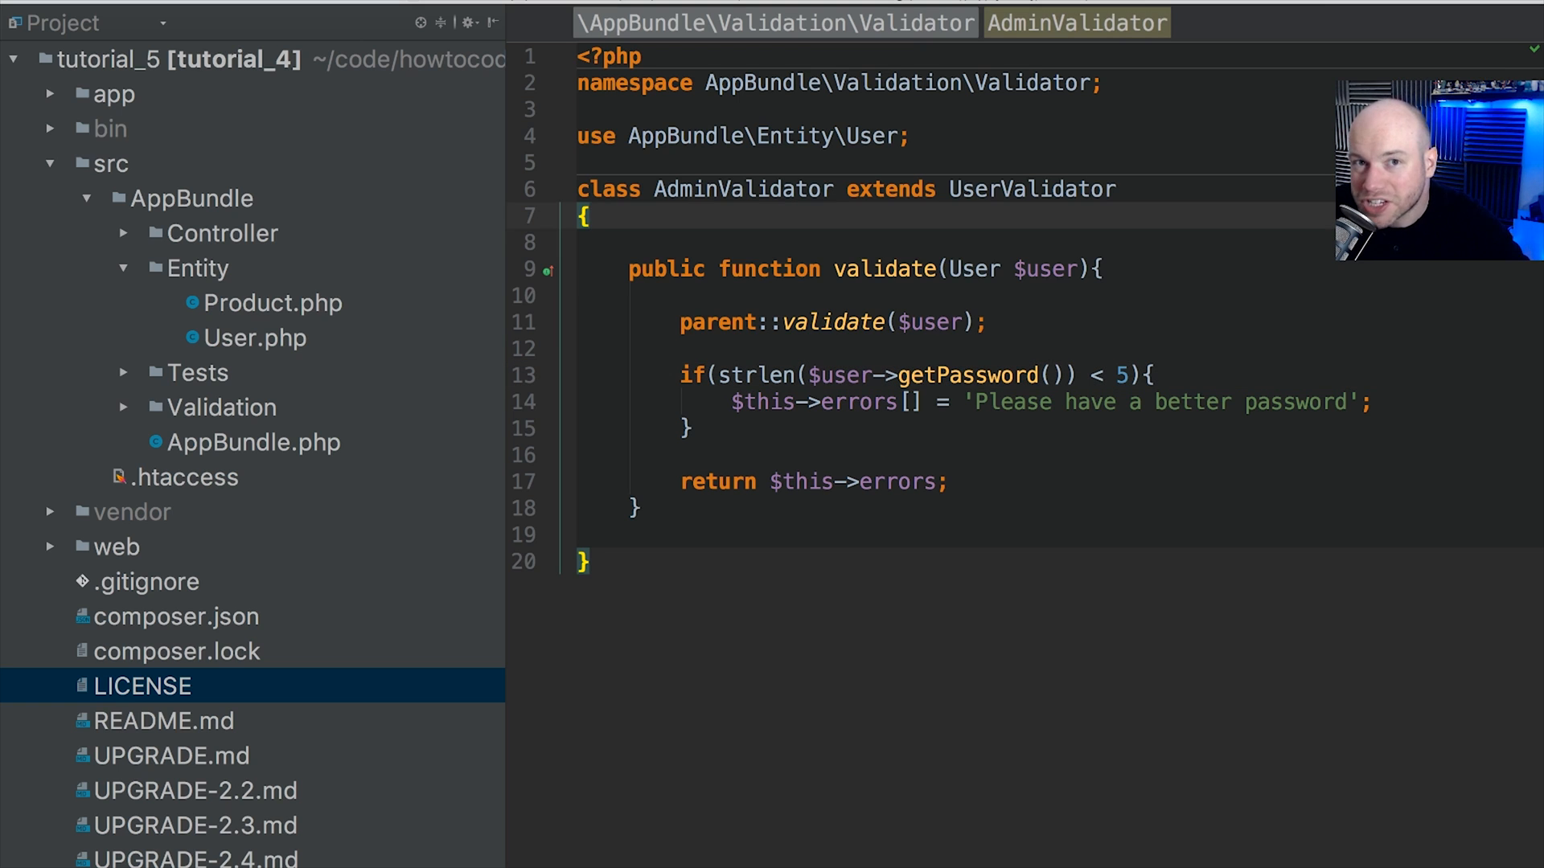
Add a public __construct($minPasswordLength) method to AdminValidator
key(Enter)
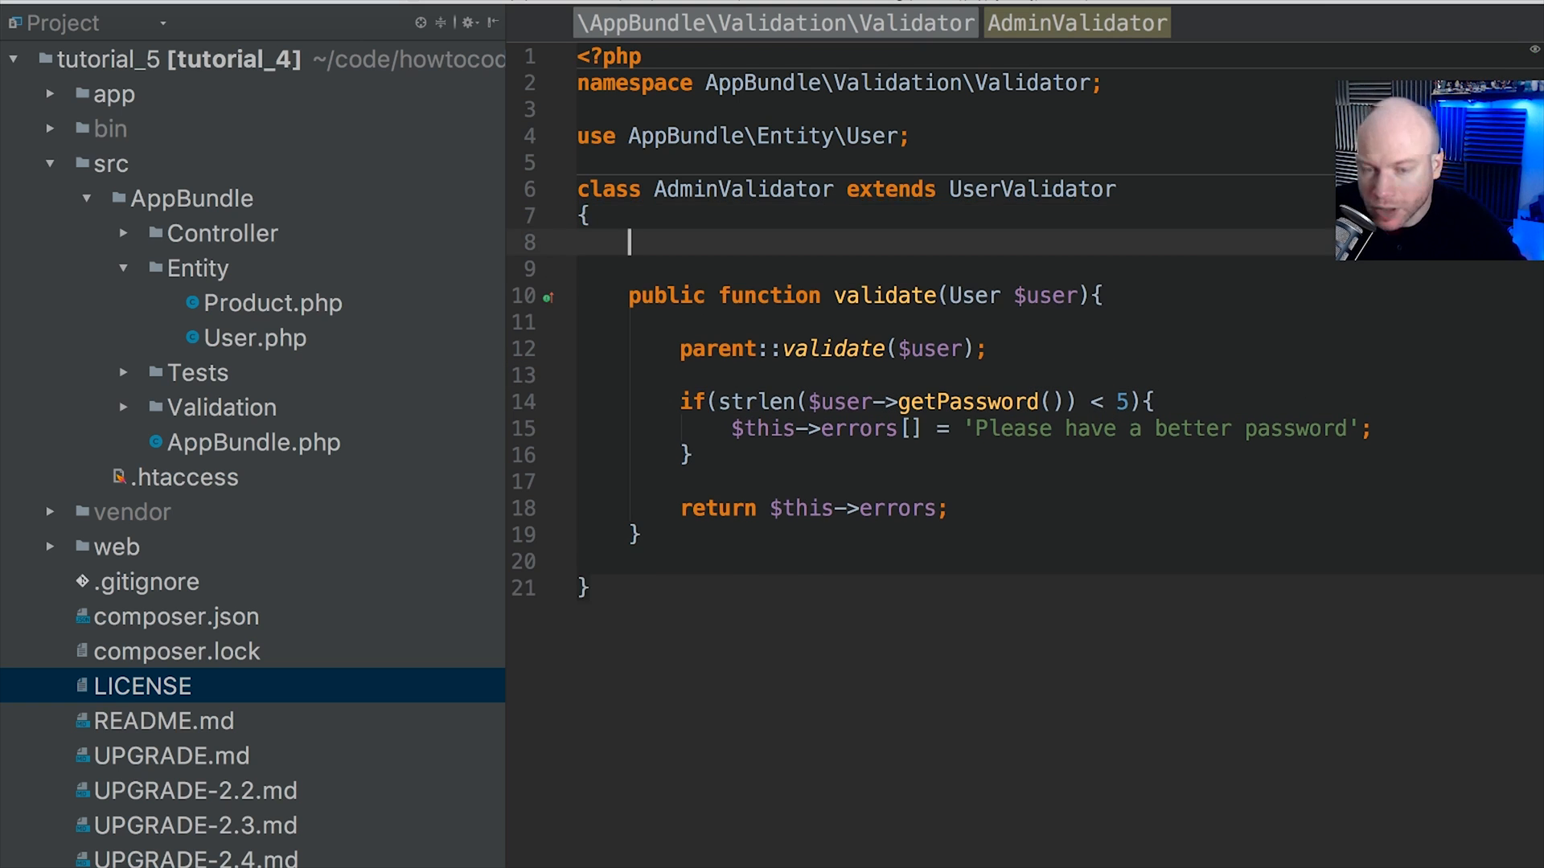
text(public function __construct()
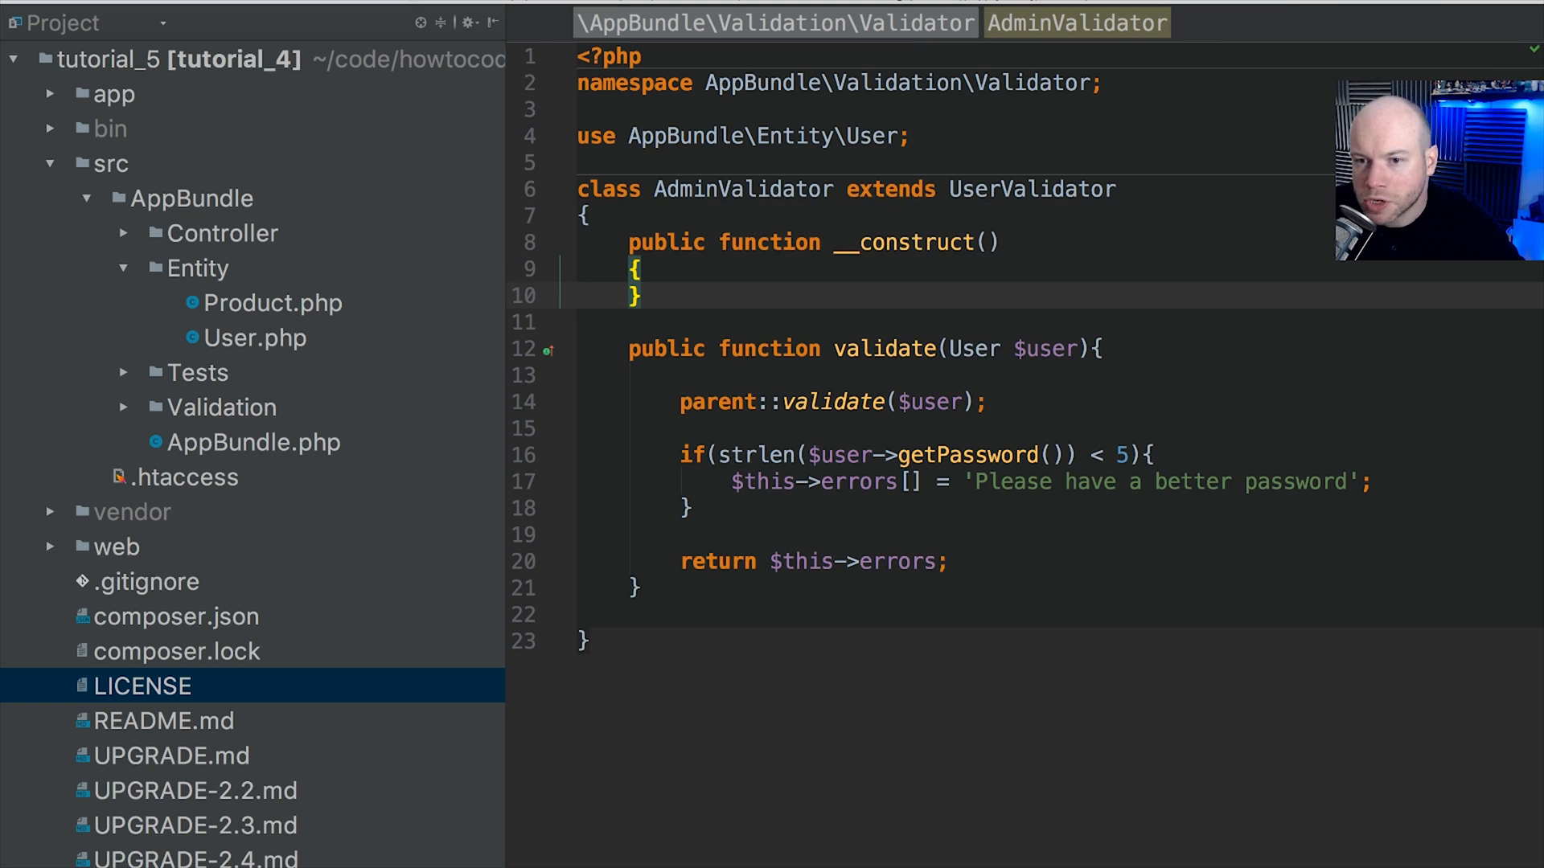
text($)
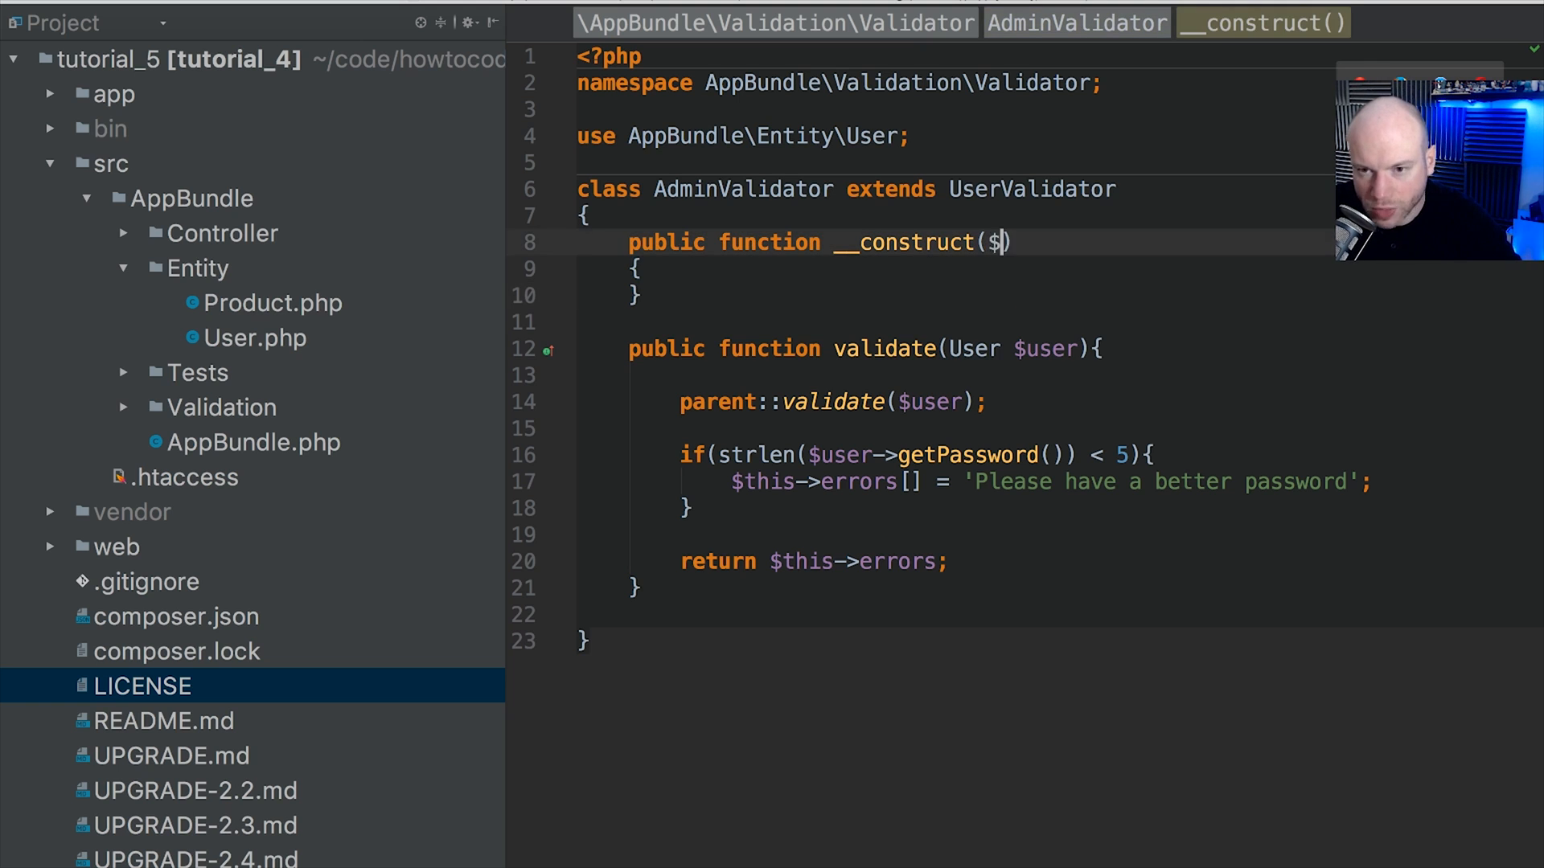
text(min)
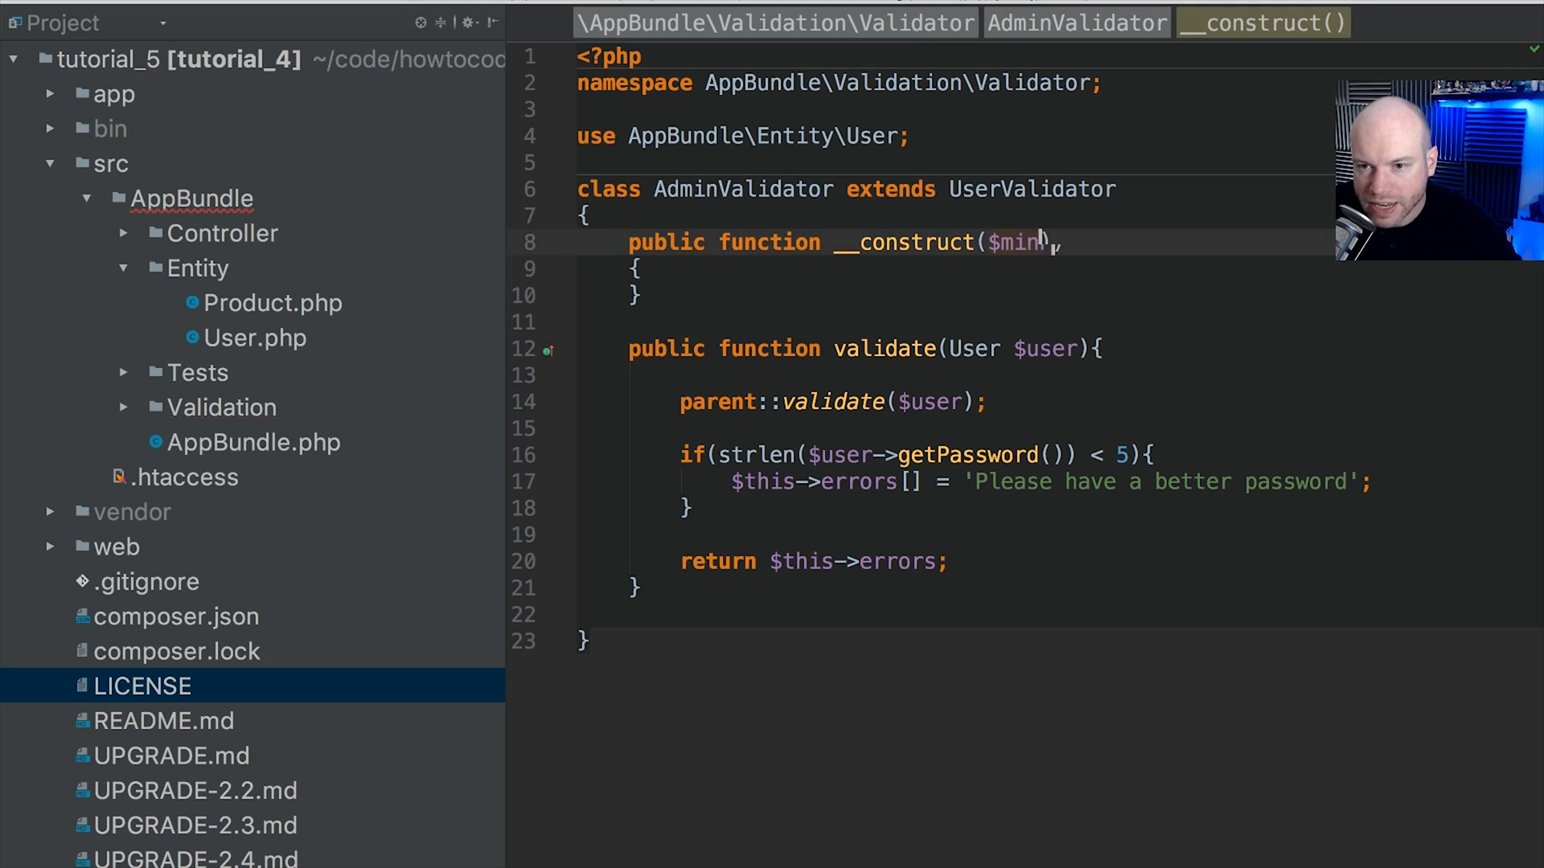
text(PasswordLe)
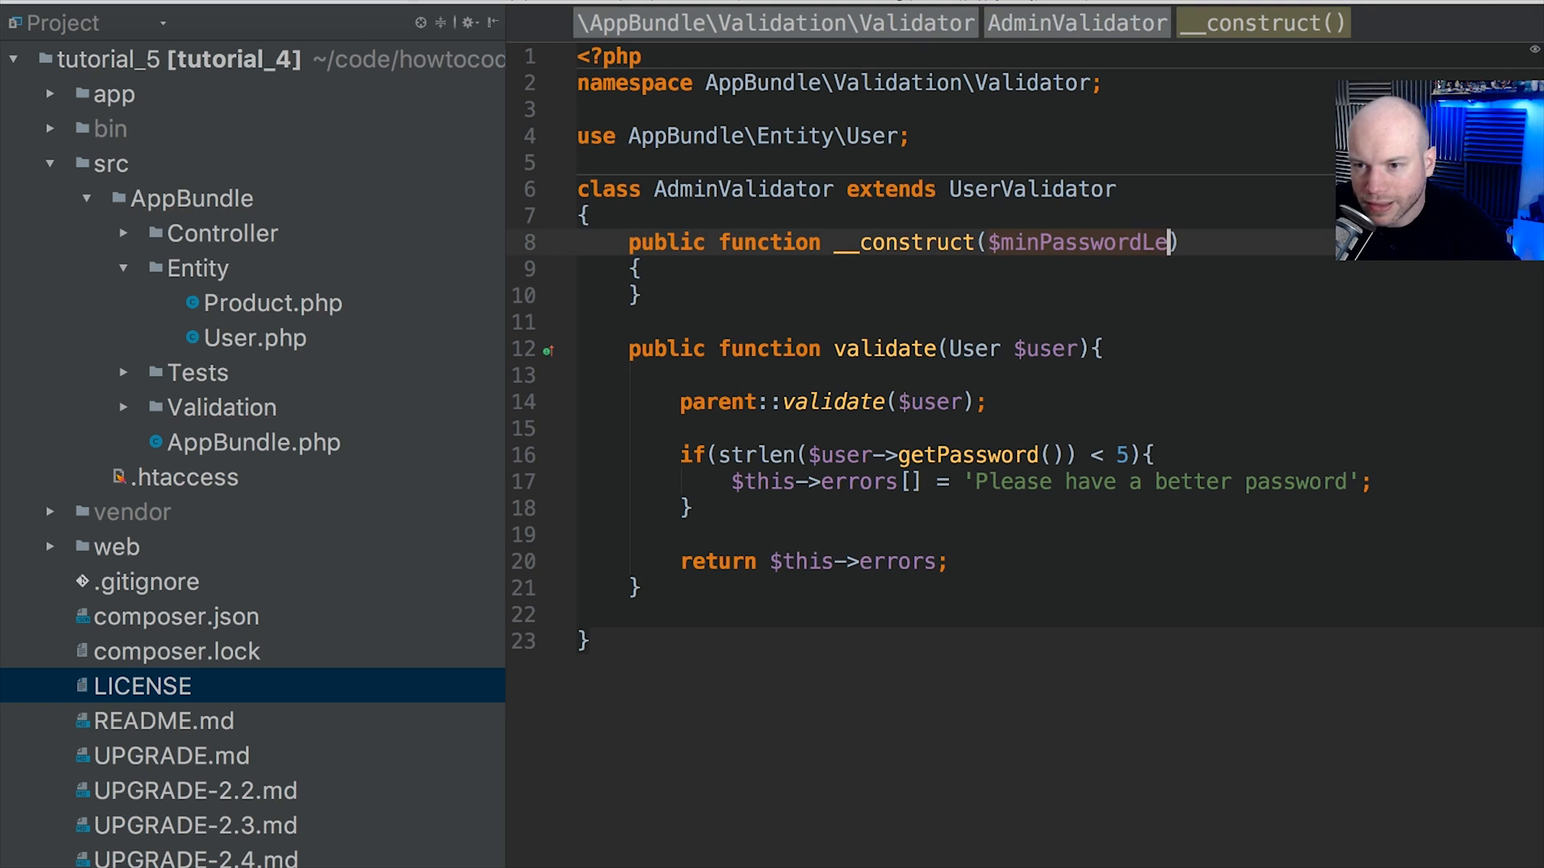
text(ngth)
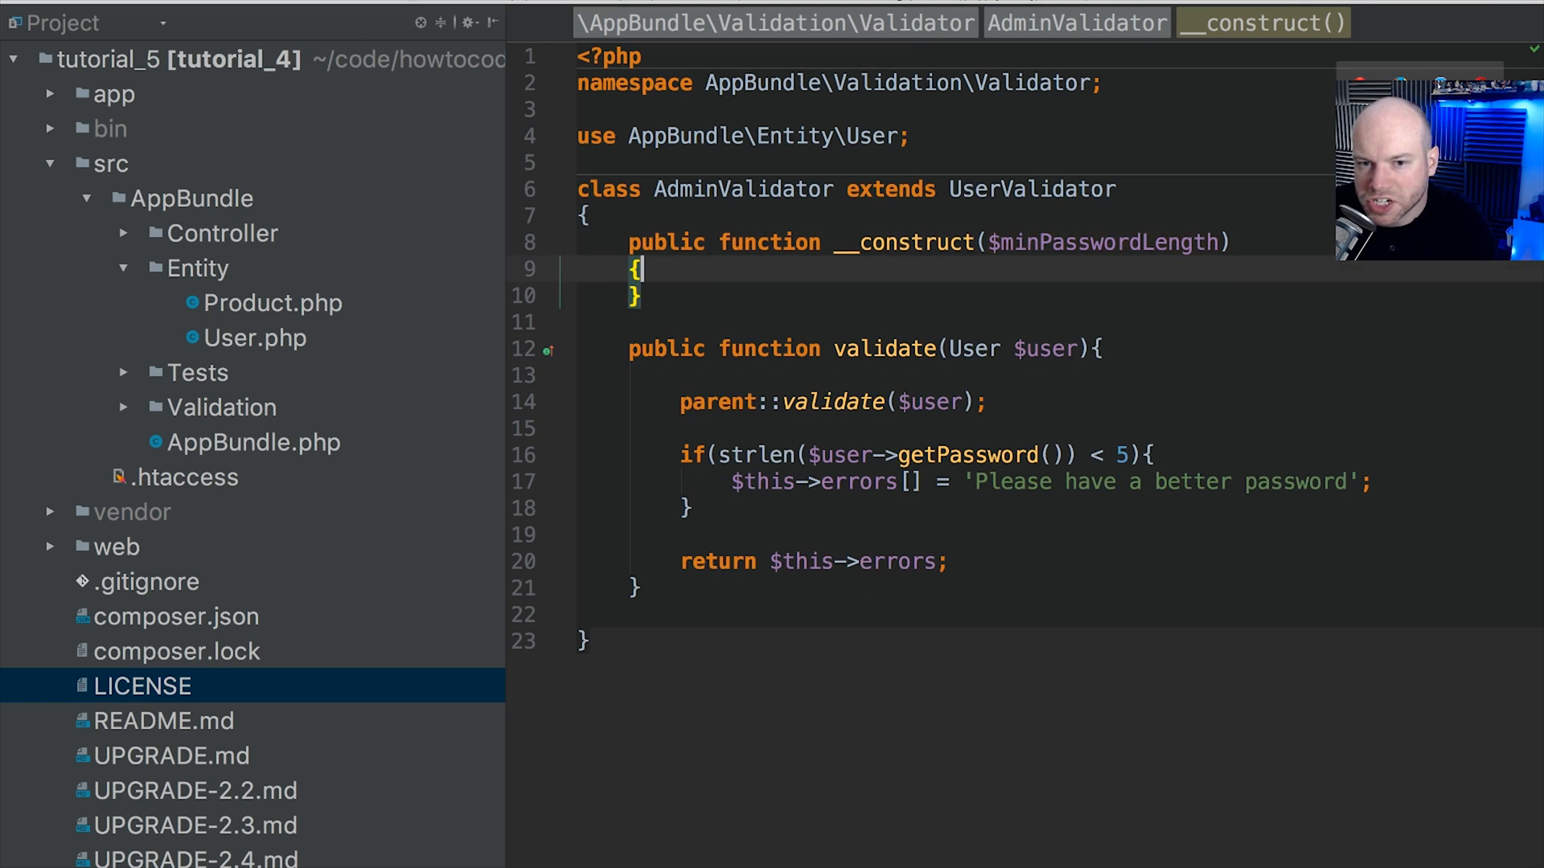
Declare private $minPasswordLength; above the constructor with spacing around it
text(pri)
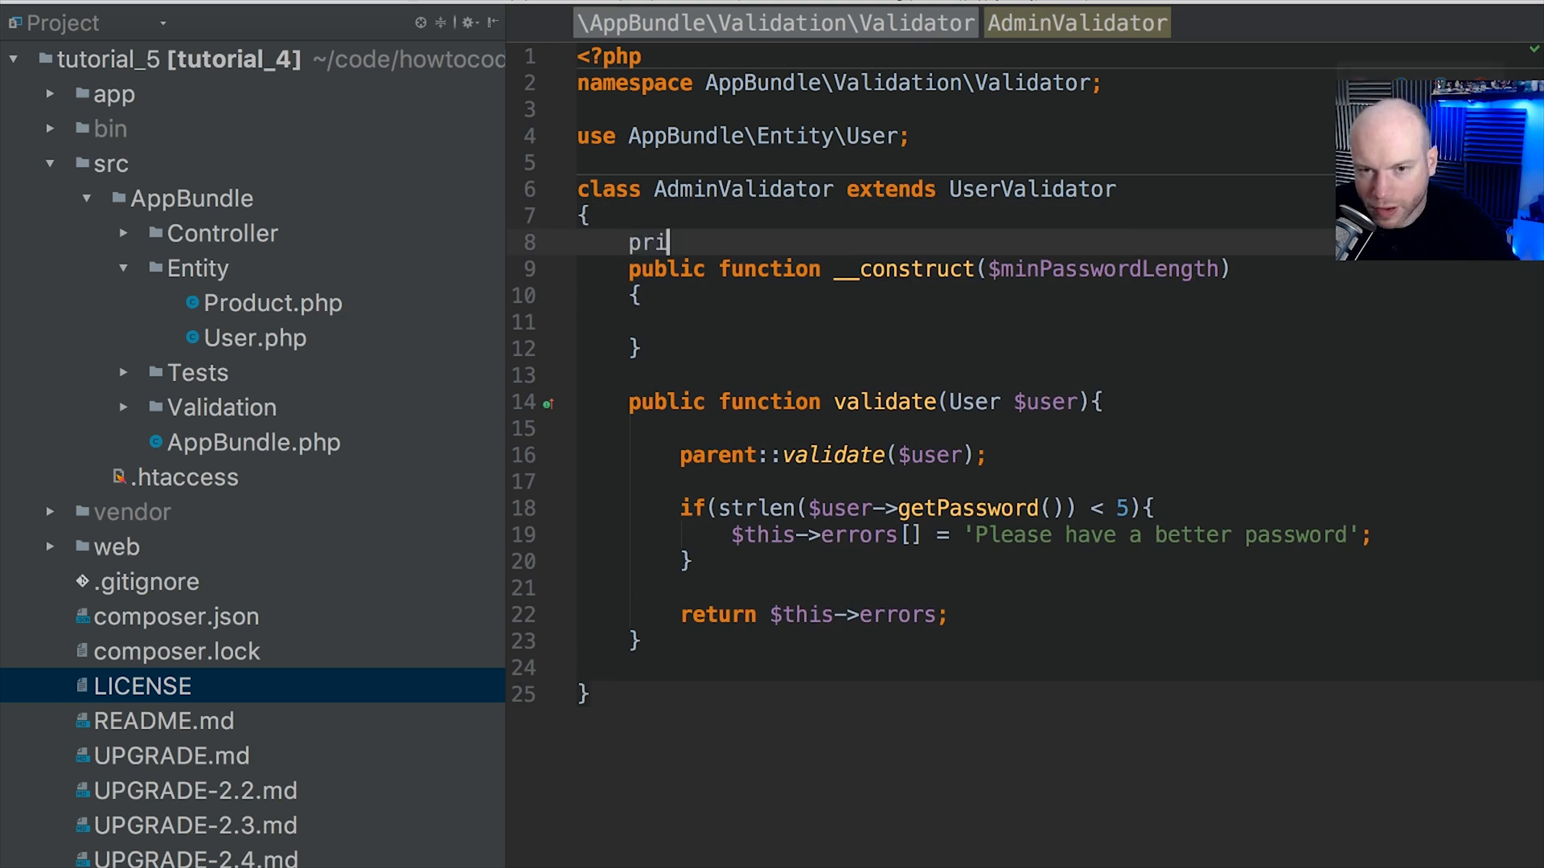
text(vate $)
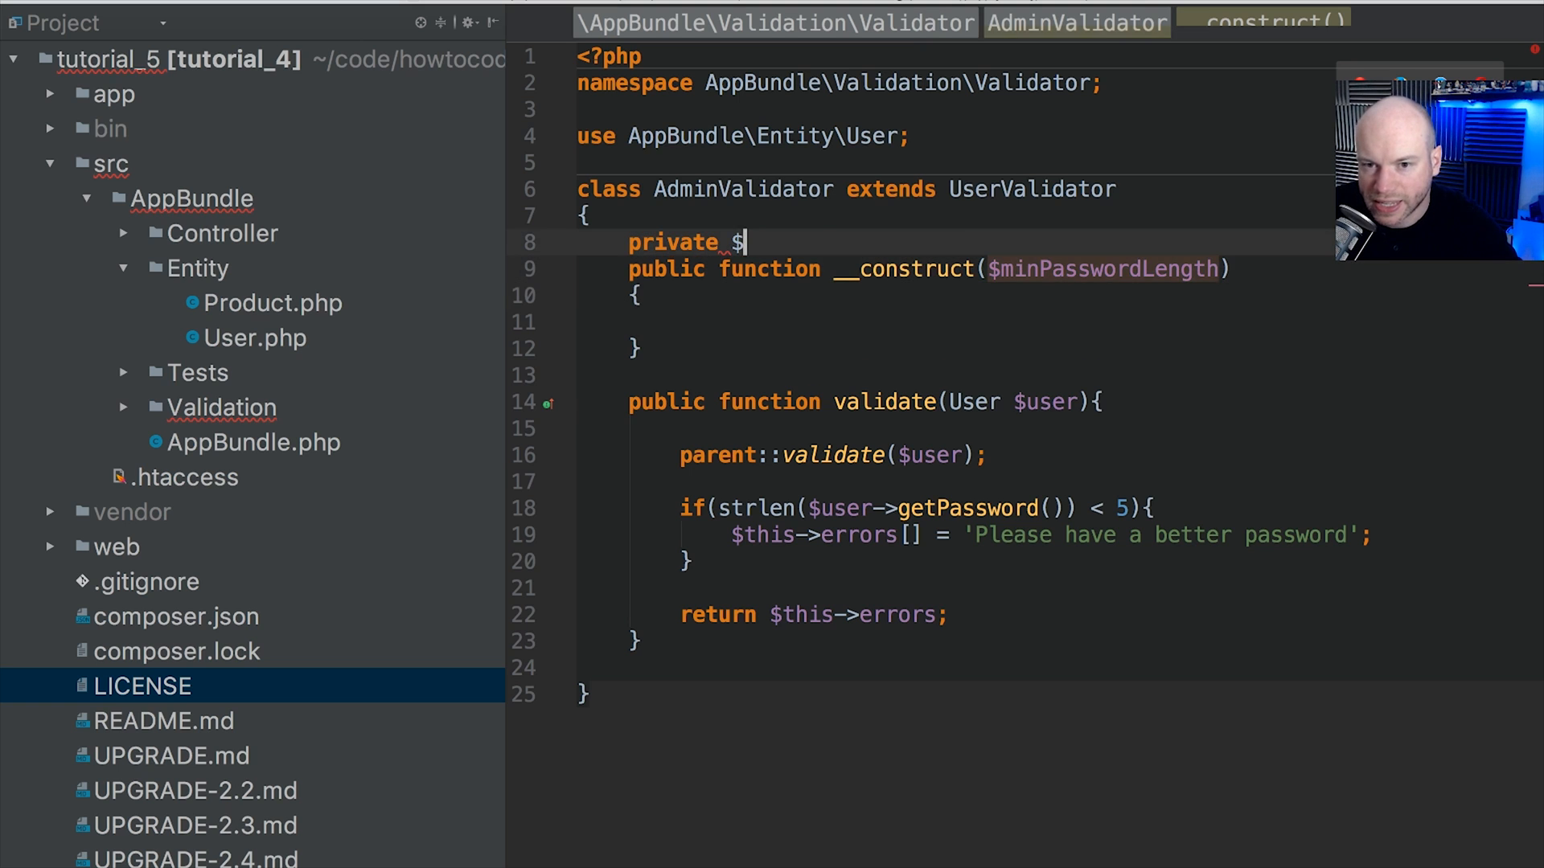
text(minPasswordLength;)
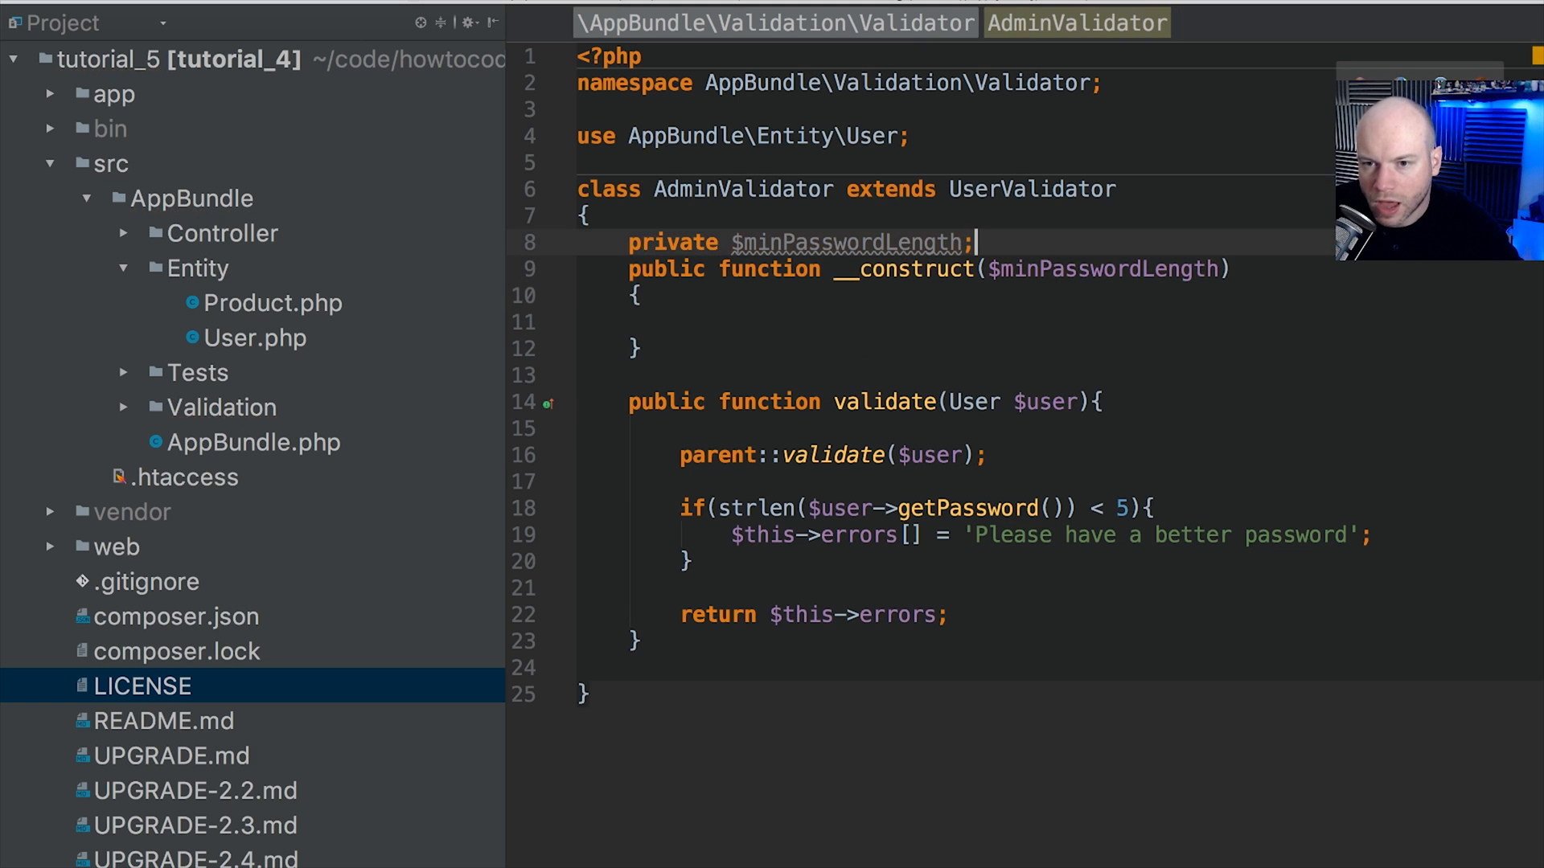
key(Enter)
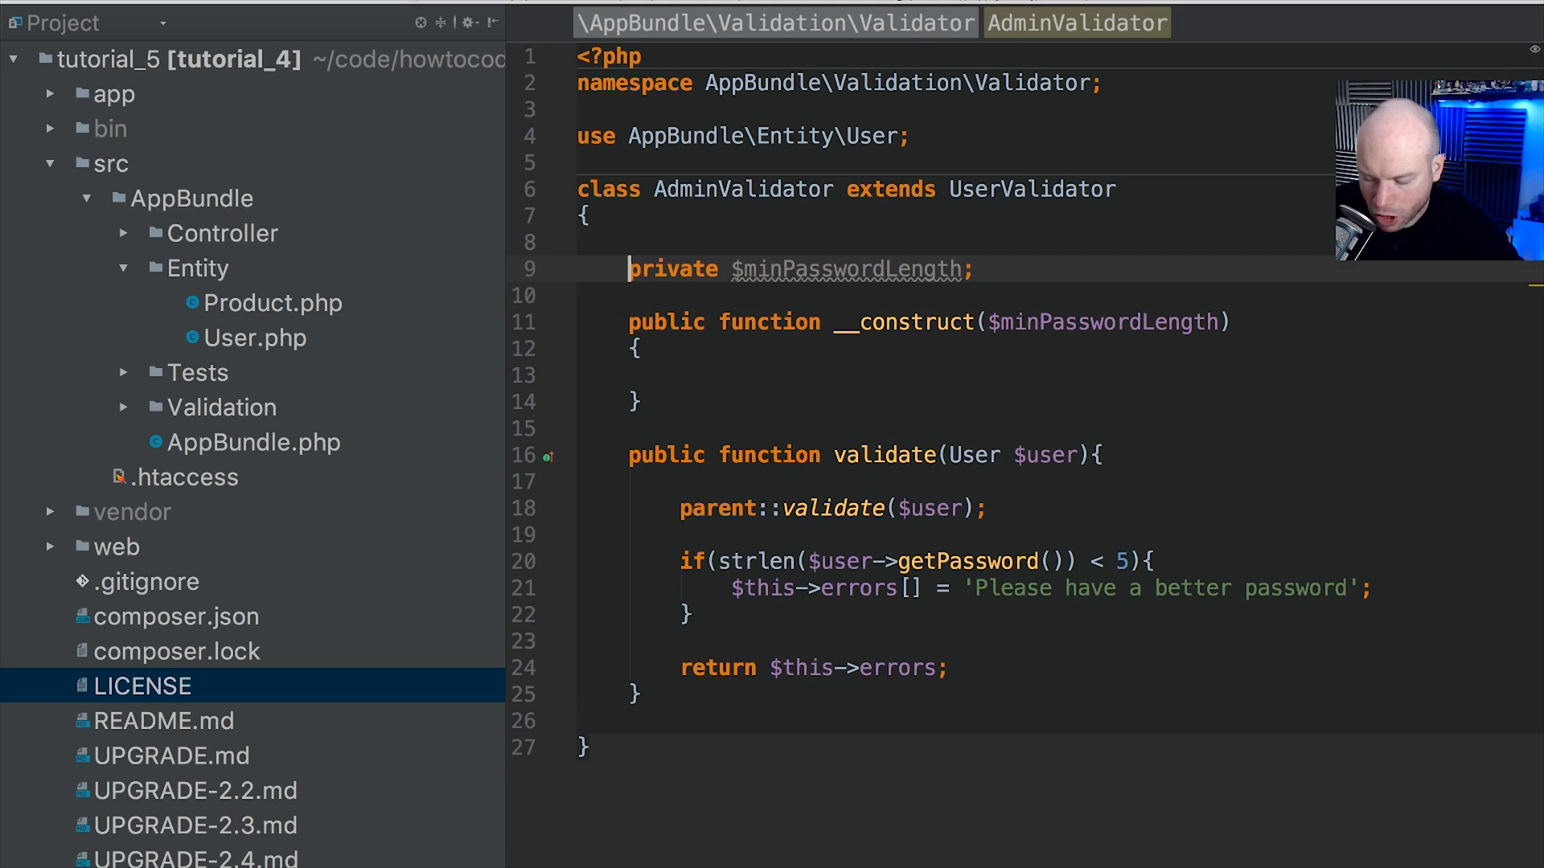
Docblock the property, assign $this->minPasswordLength in the constructor, and use it instead of 5
text(/**)
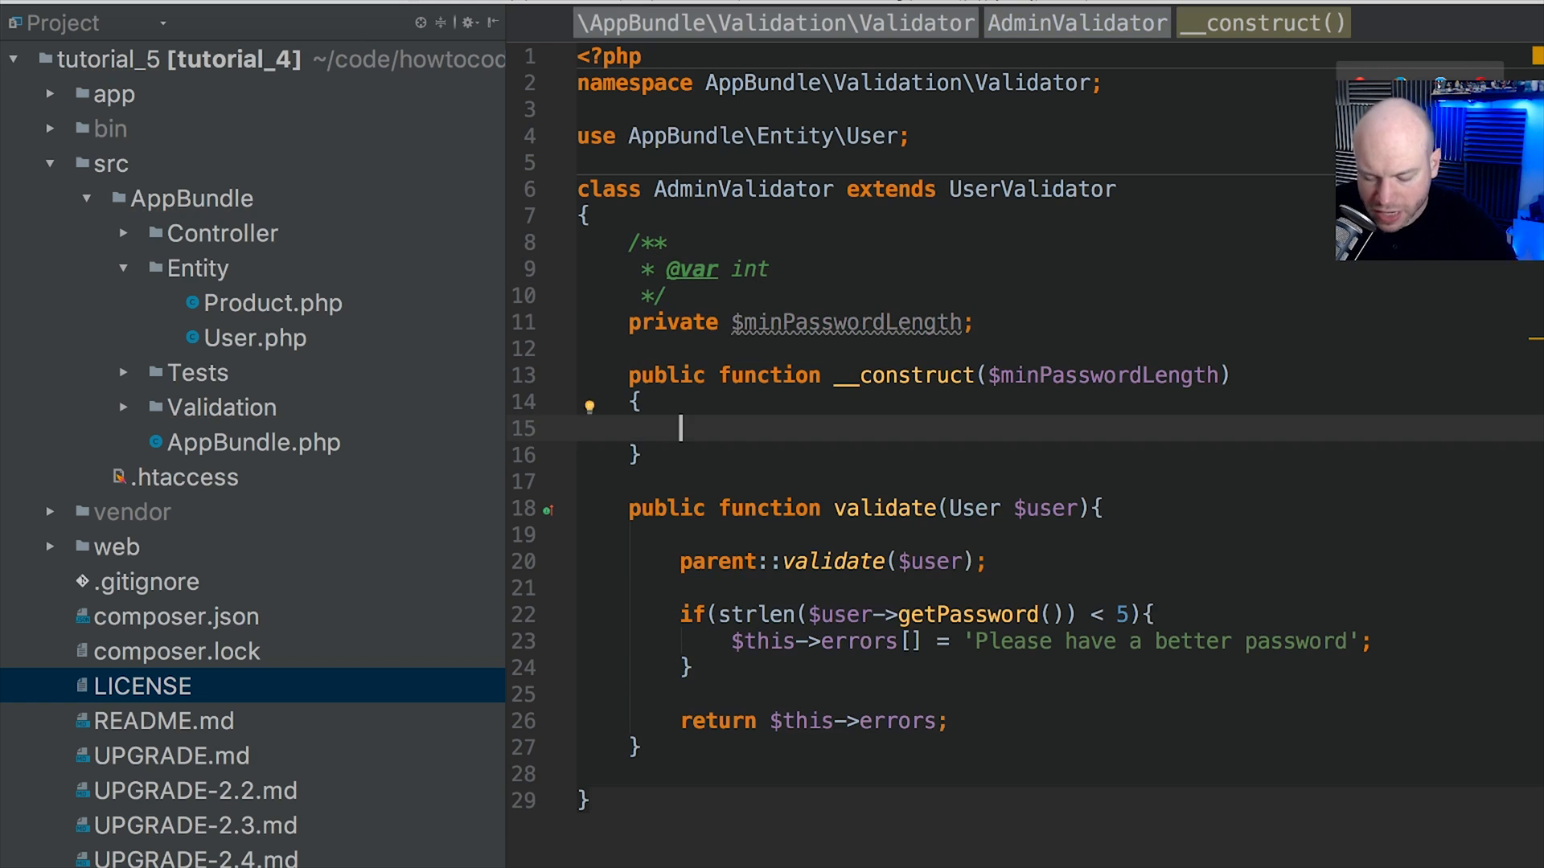
text($this->)
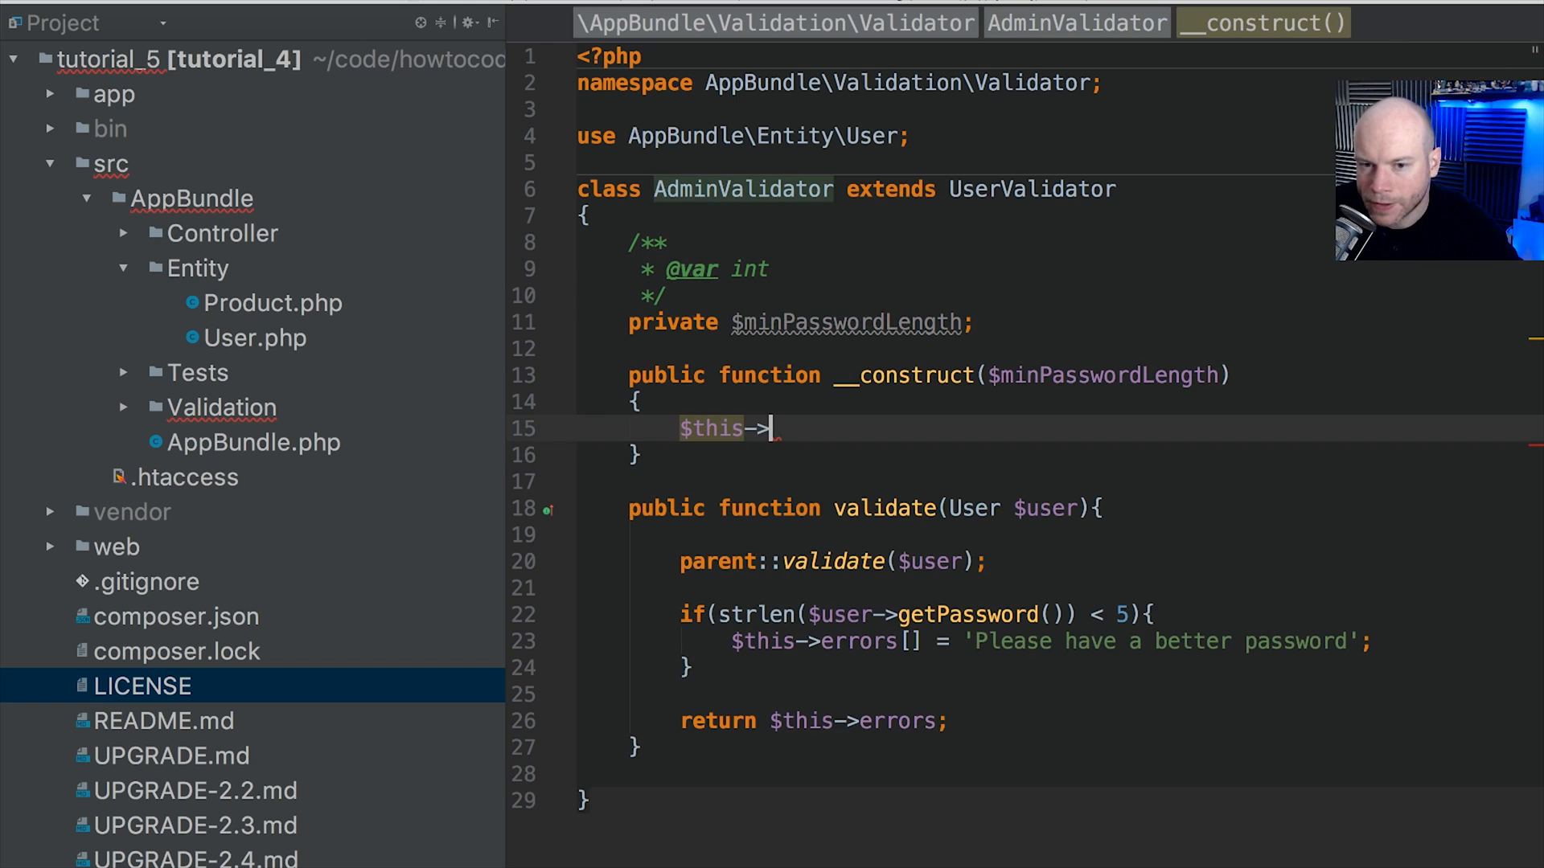
text(minPasswordLength = $)
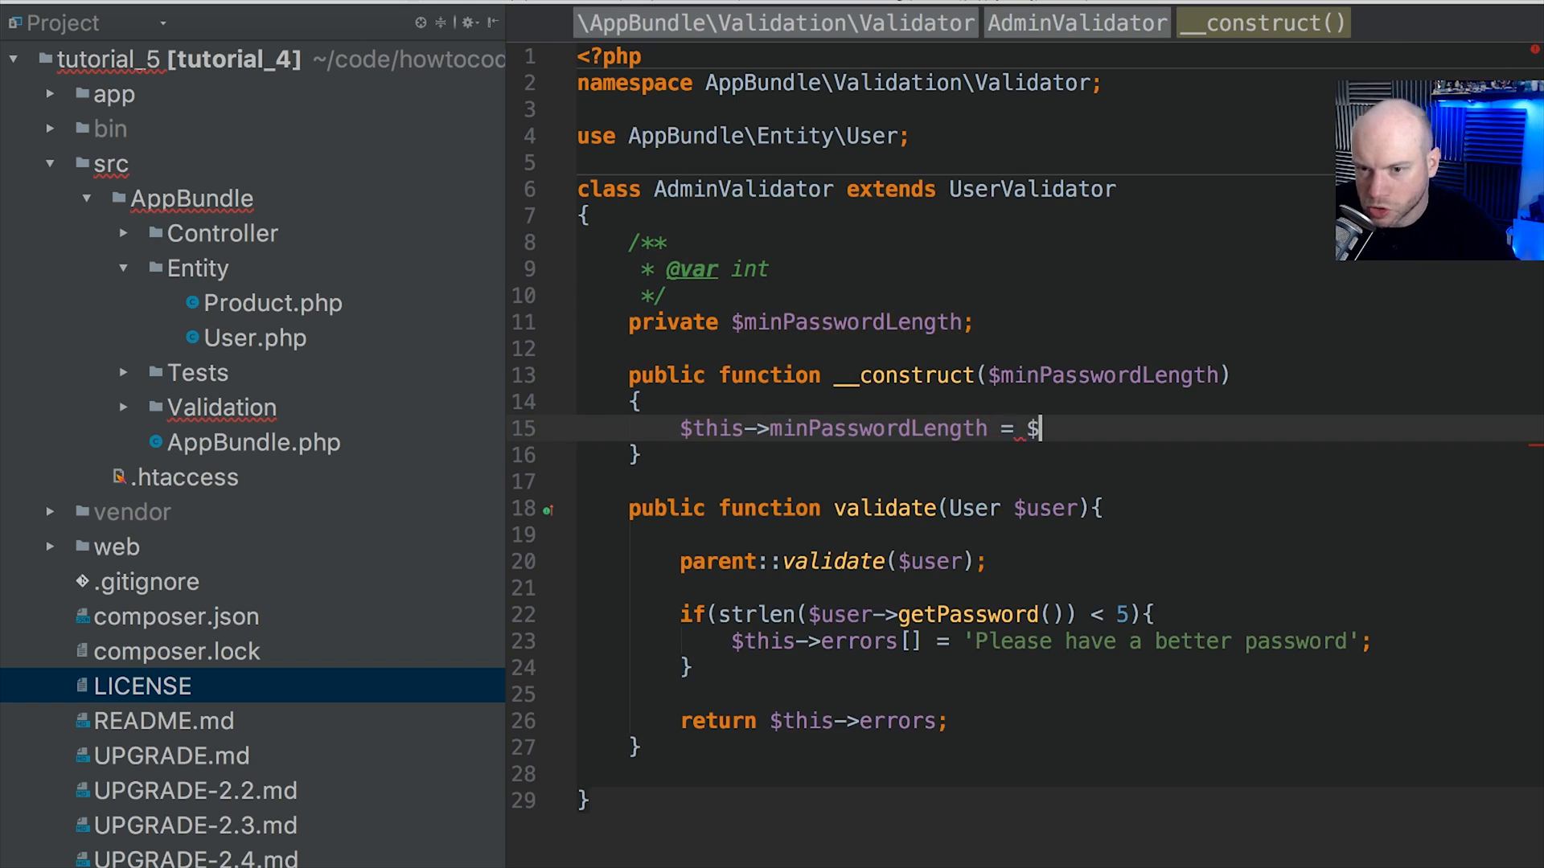
text(minPasswordLength;)
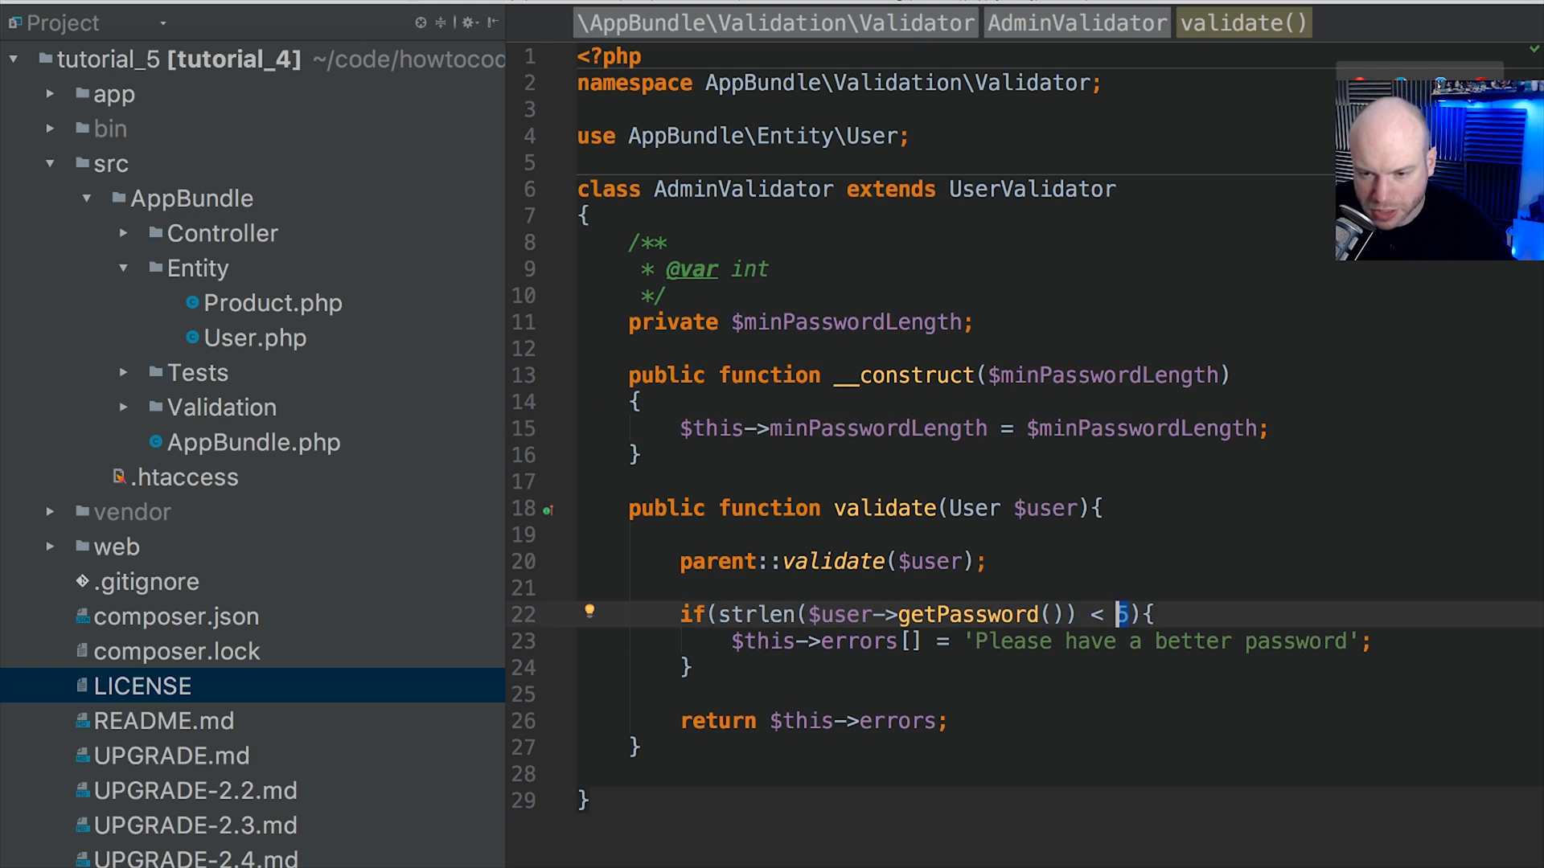
text($this->)
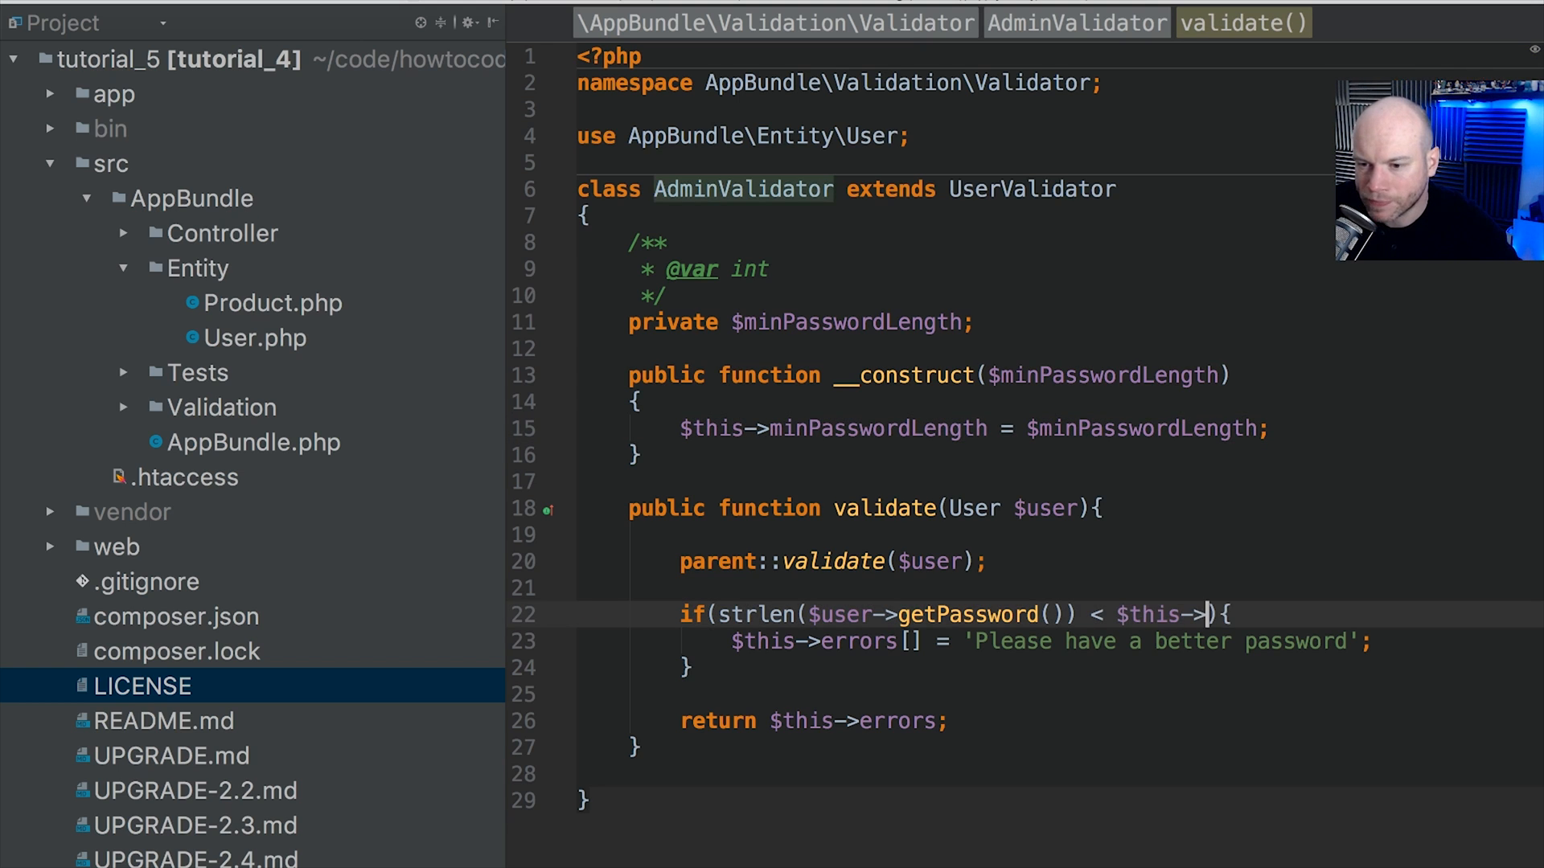
text(minPasswordLength)
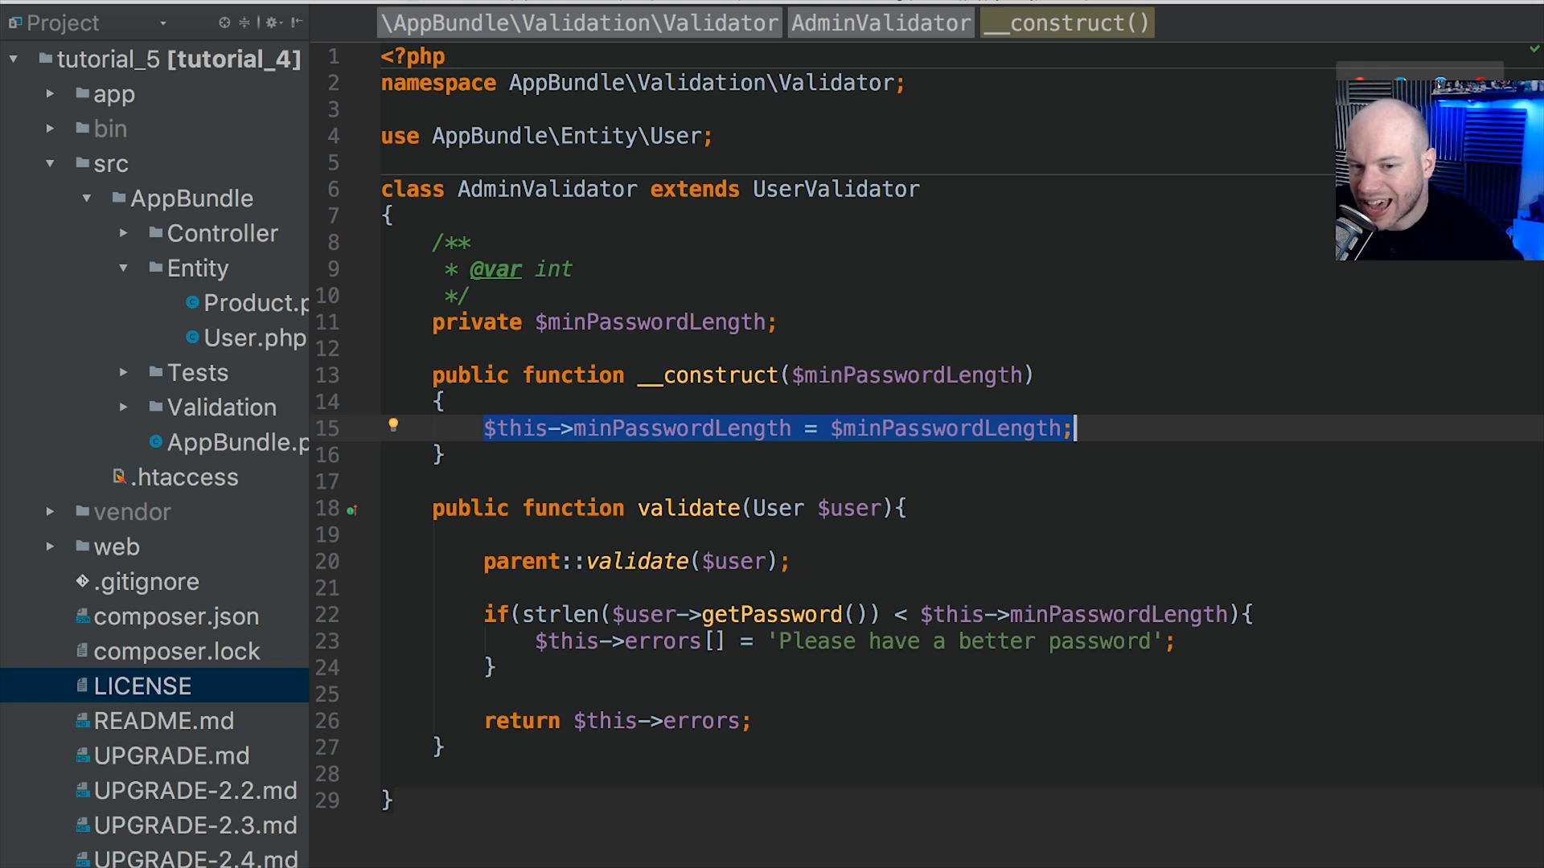
click(945, 614)
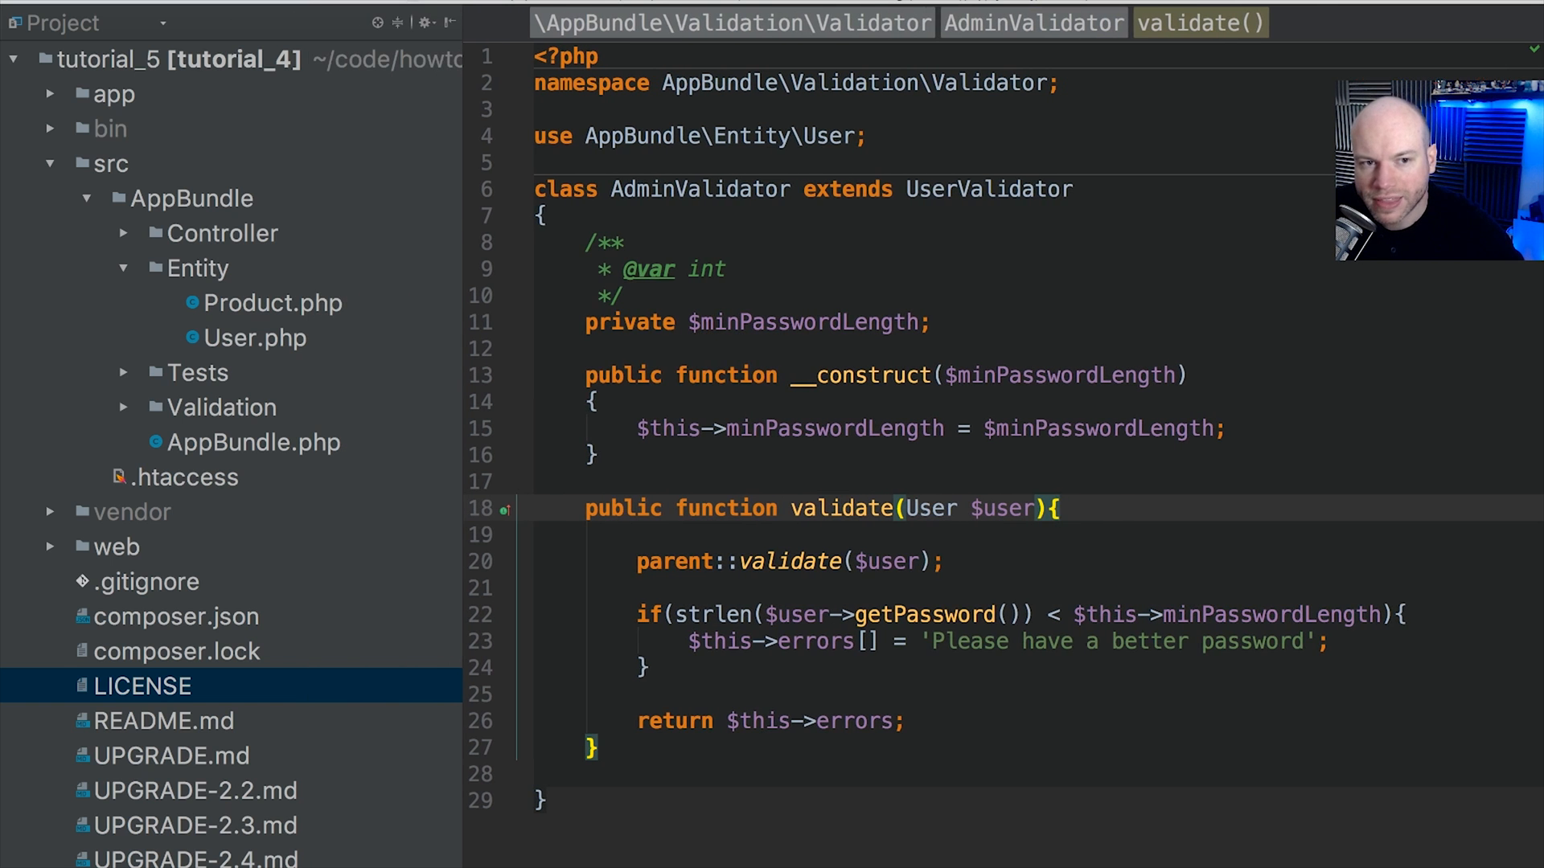
click(51, 95)
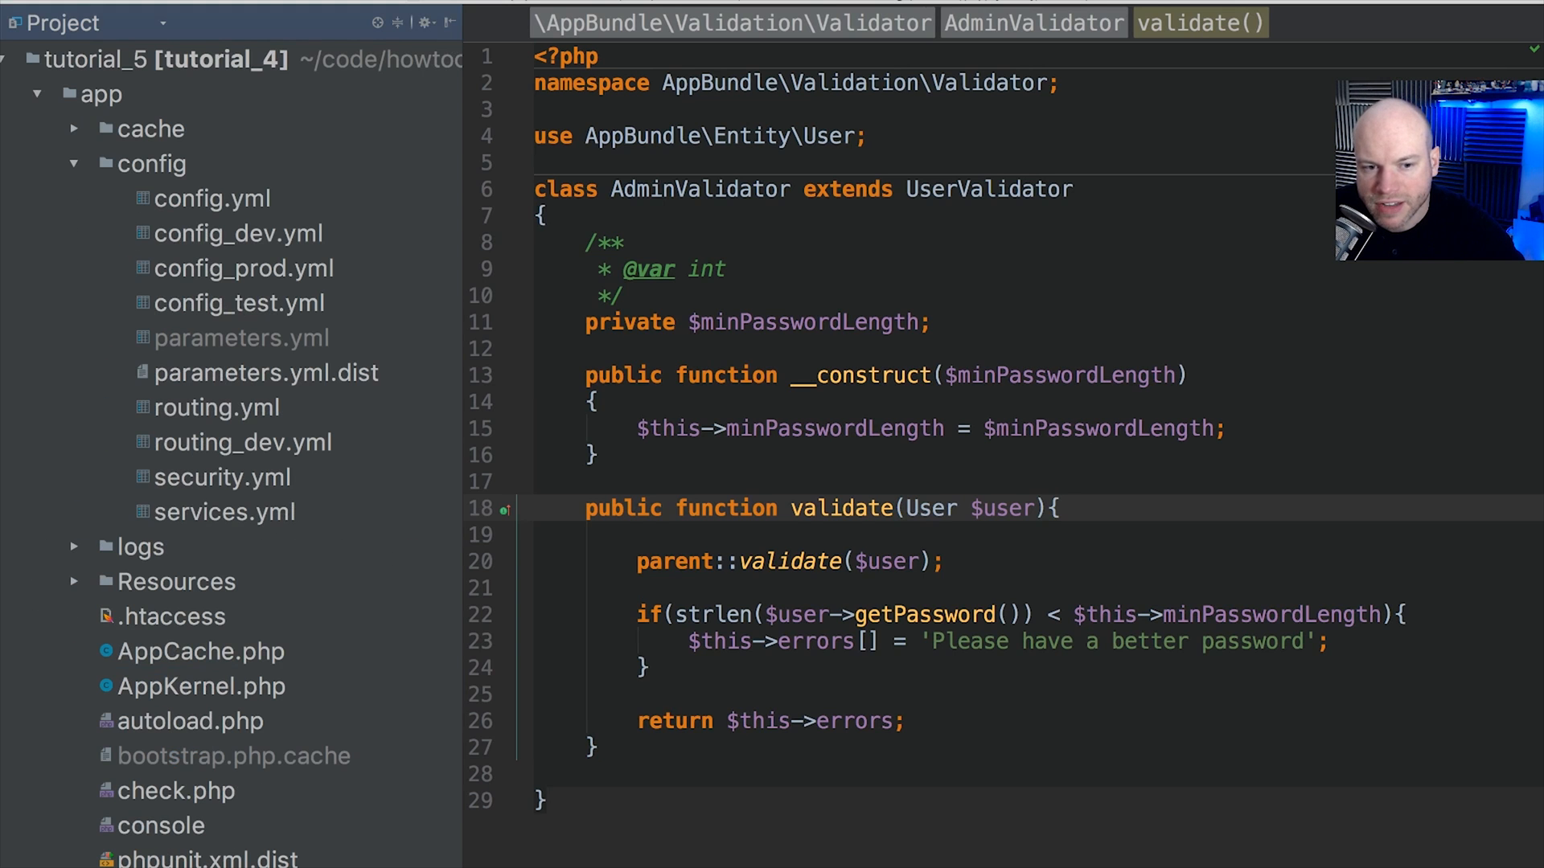
click(224, 513)
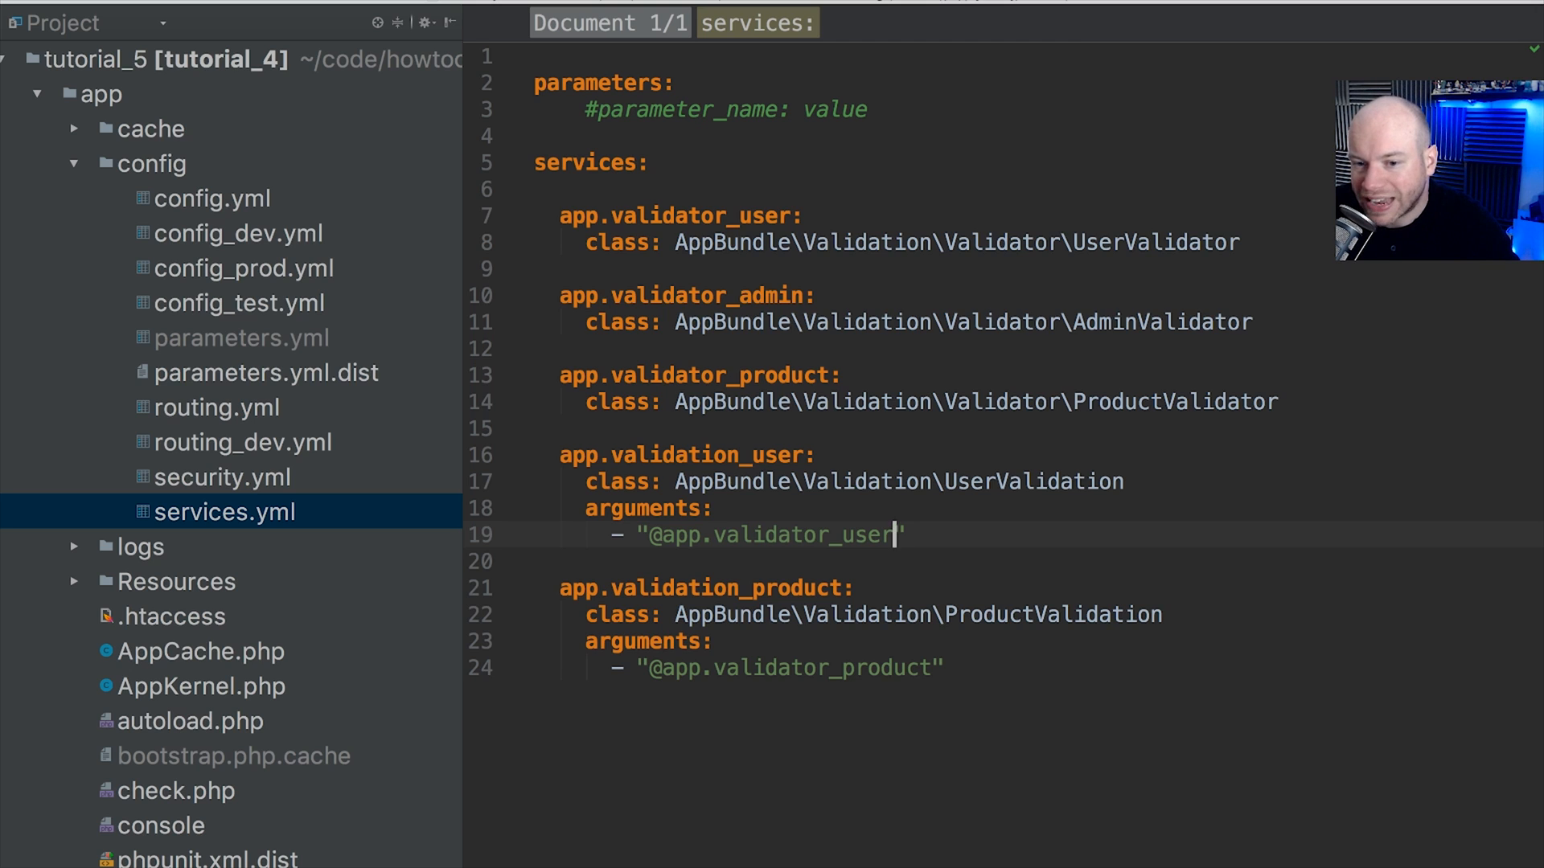
double_click(871, 535)
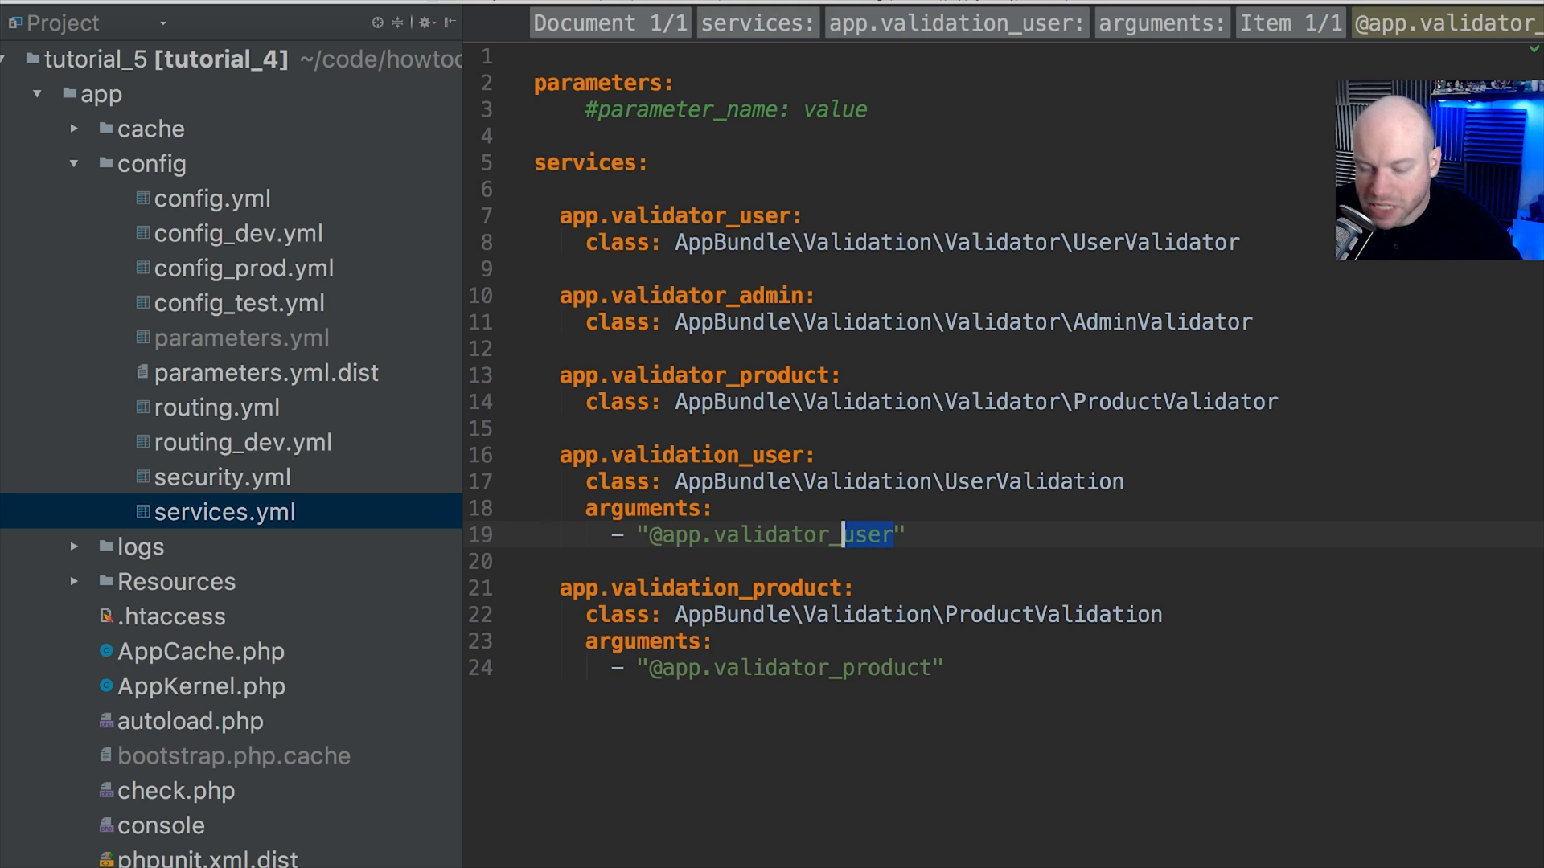
text(admin)
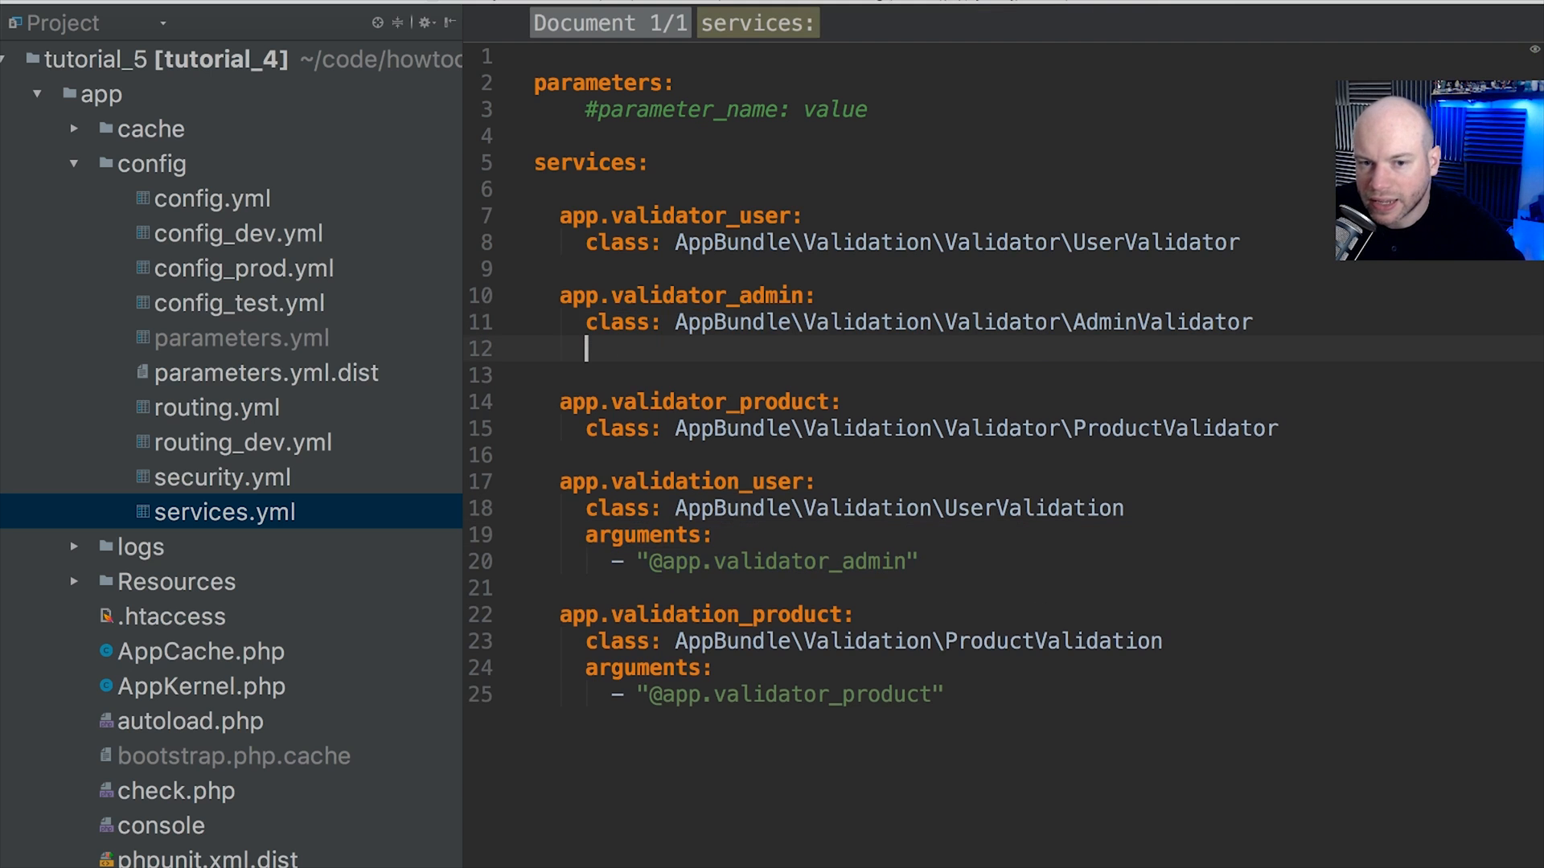
Start an arguments: list under the app.validator_admin service
text(arguments:)
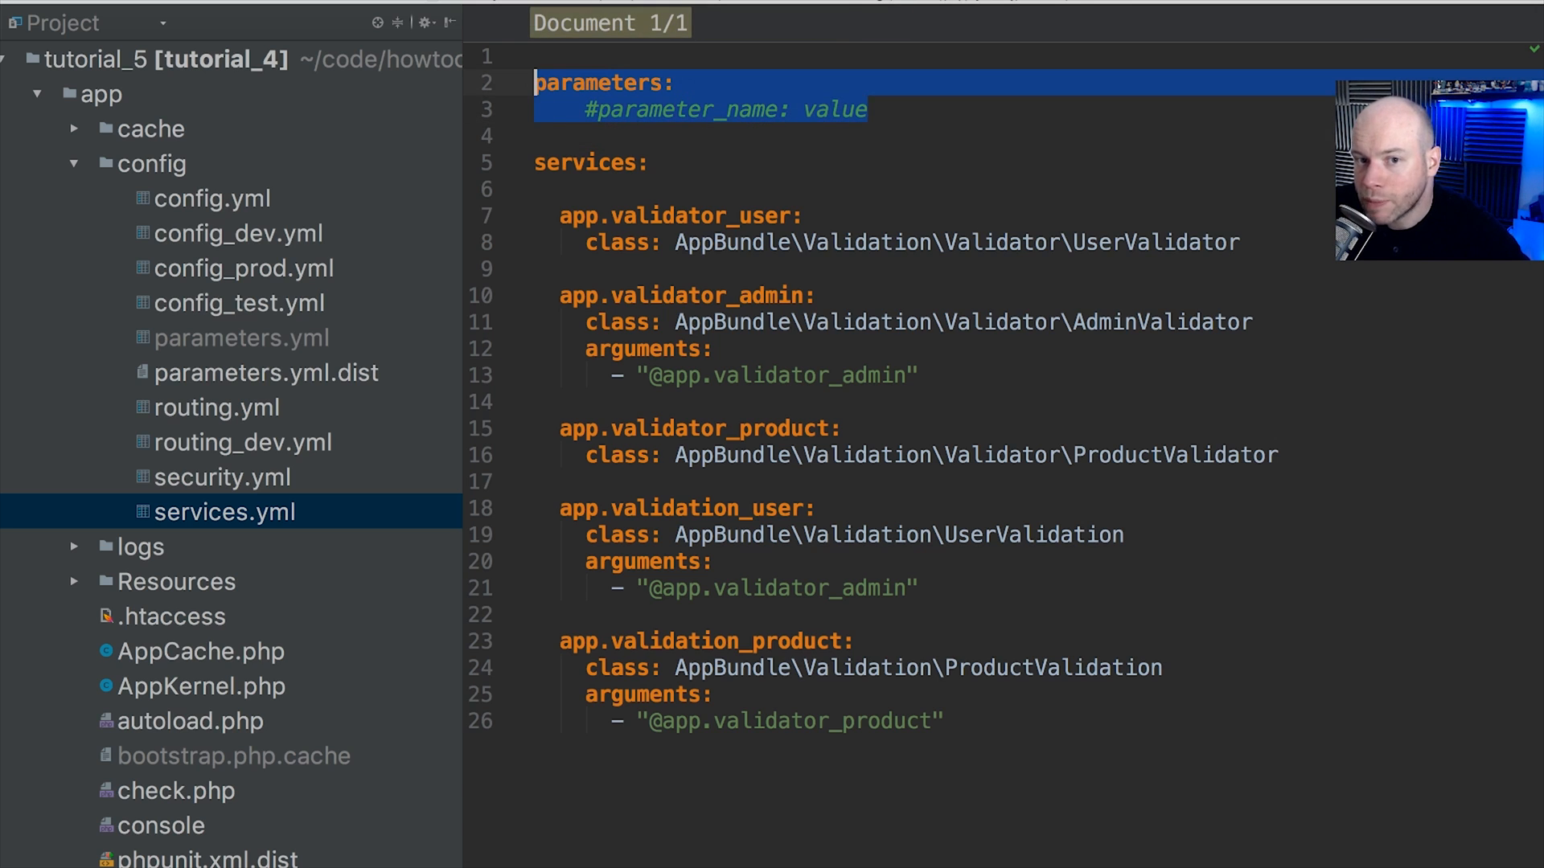
Replace the placeholder parameter with admin.min_password_length: 3
click(676, 110)
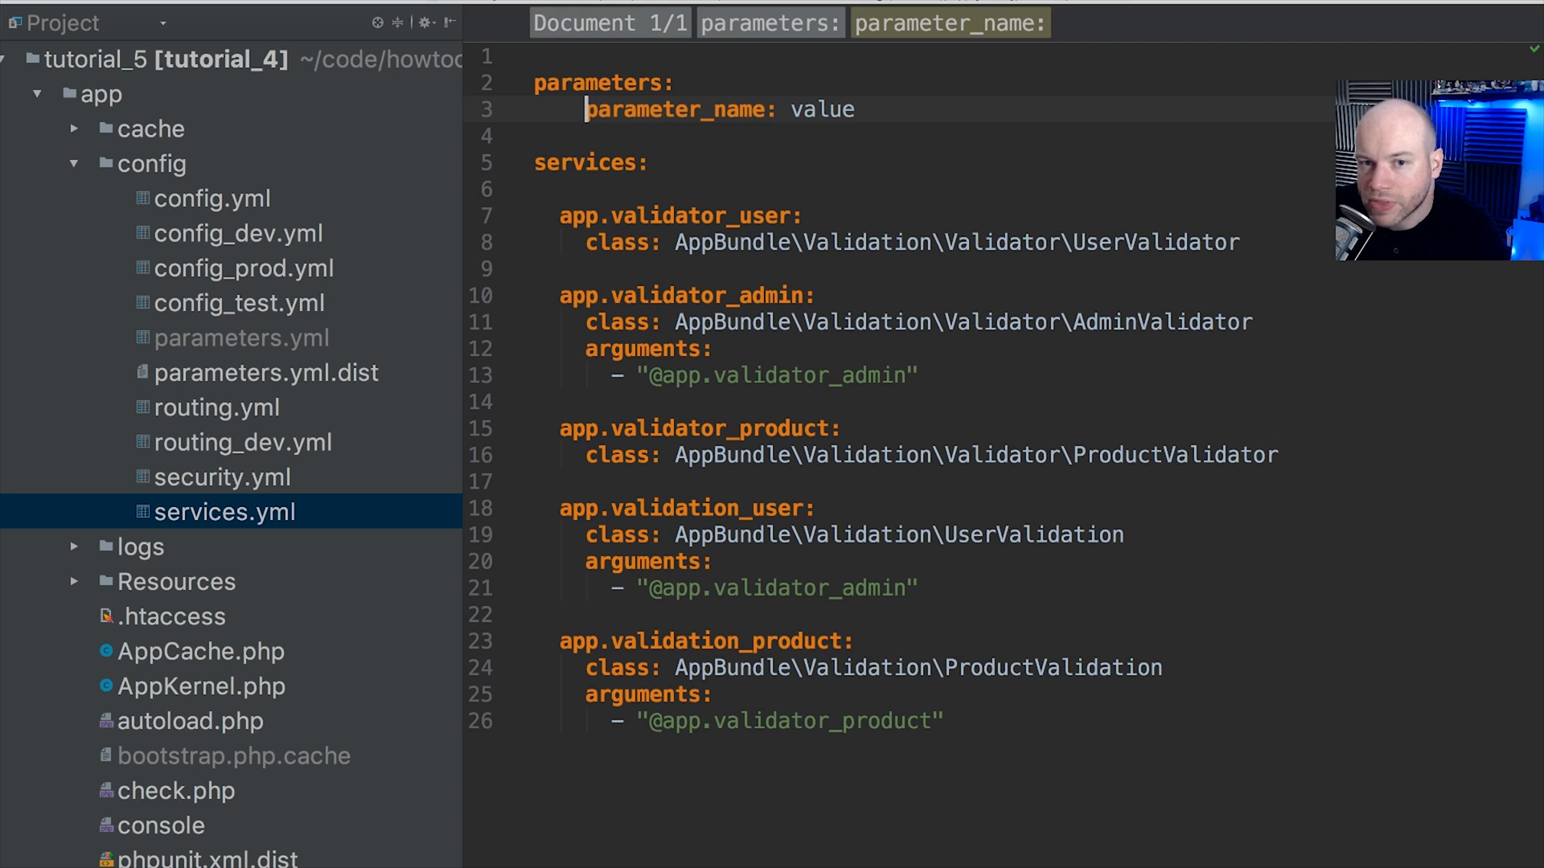
double_click(673, 109)
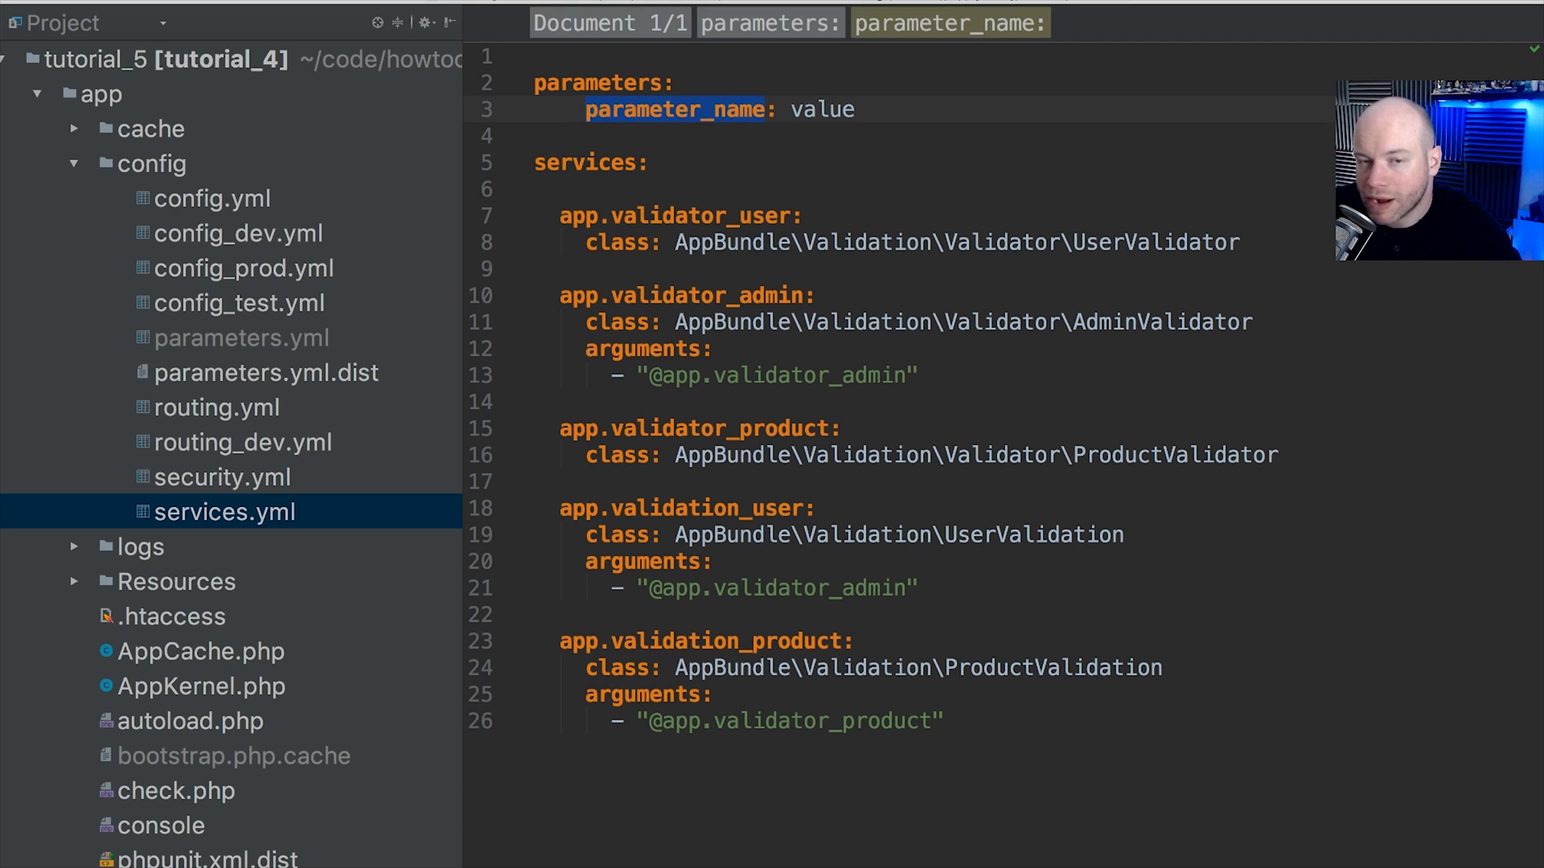
text(admin: value)
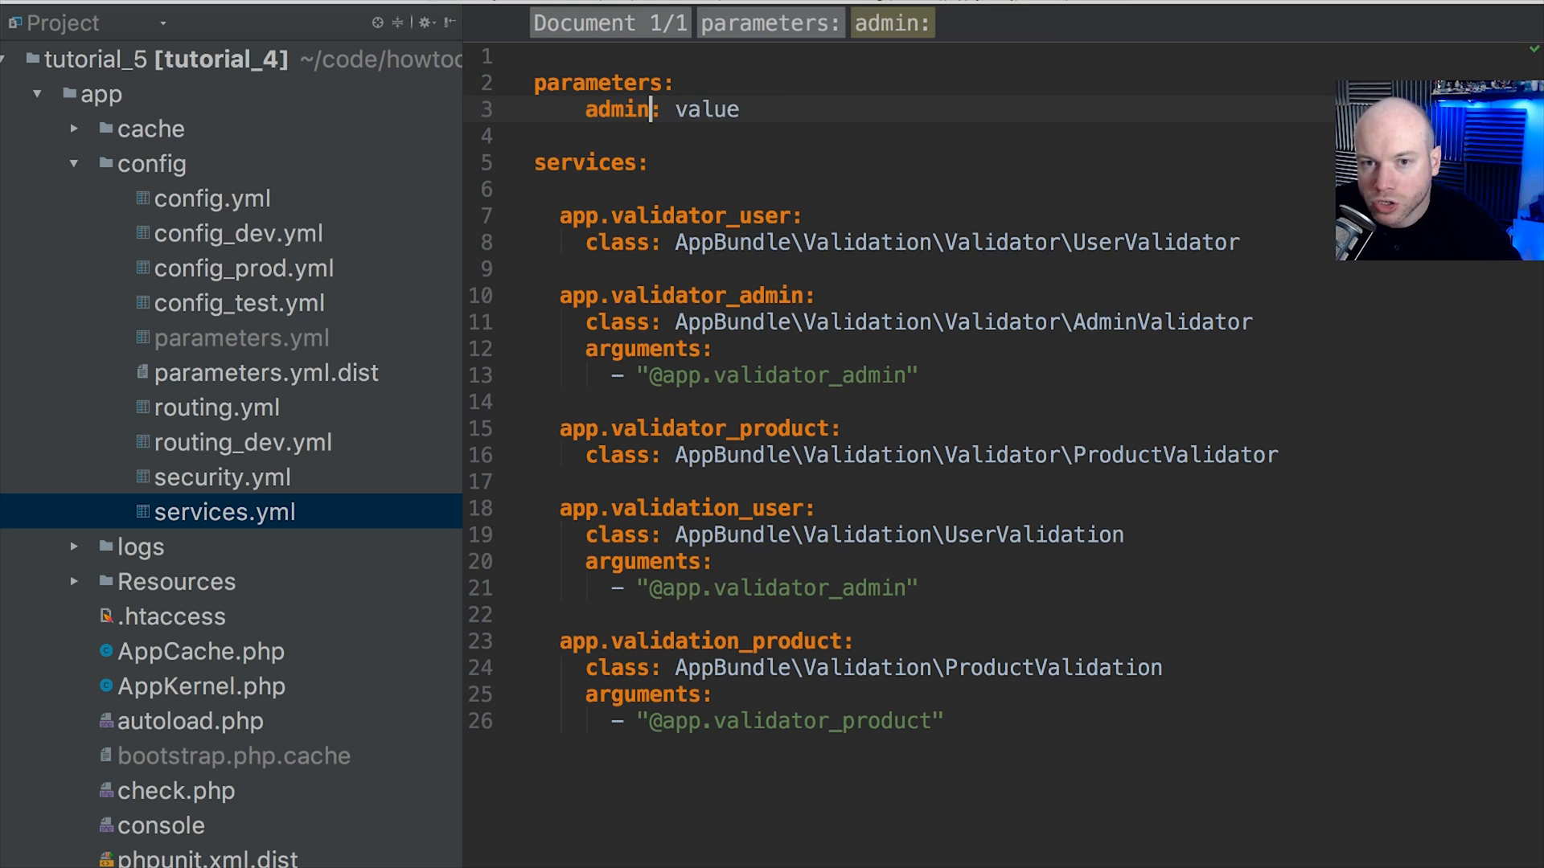
text(.min)
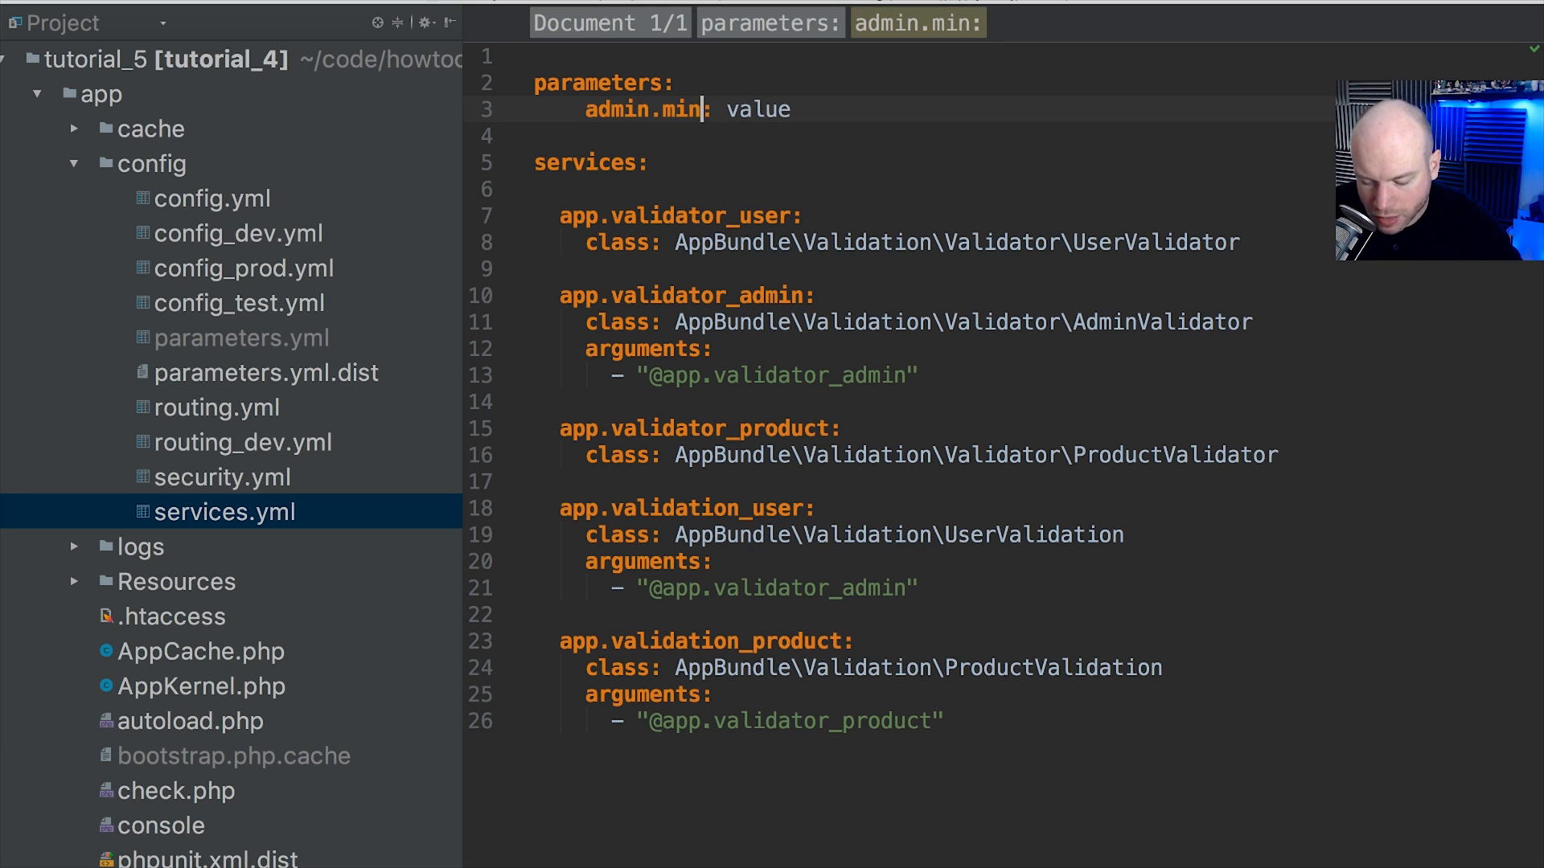
text(_passwodx)
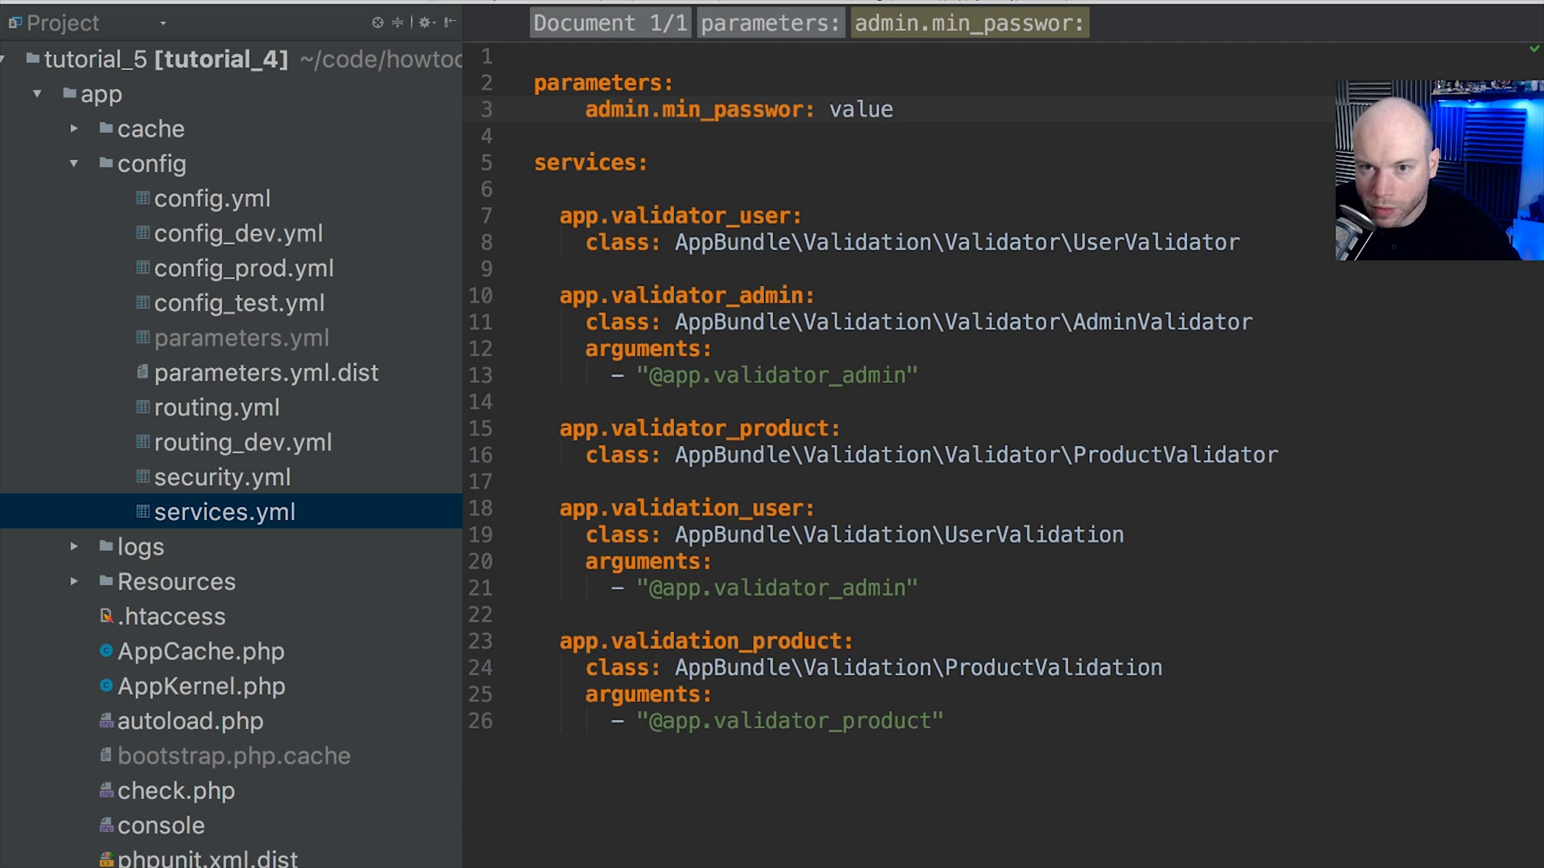
text(d_lenght)
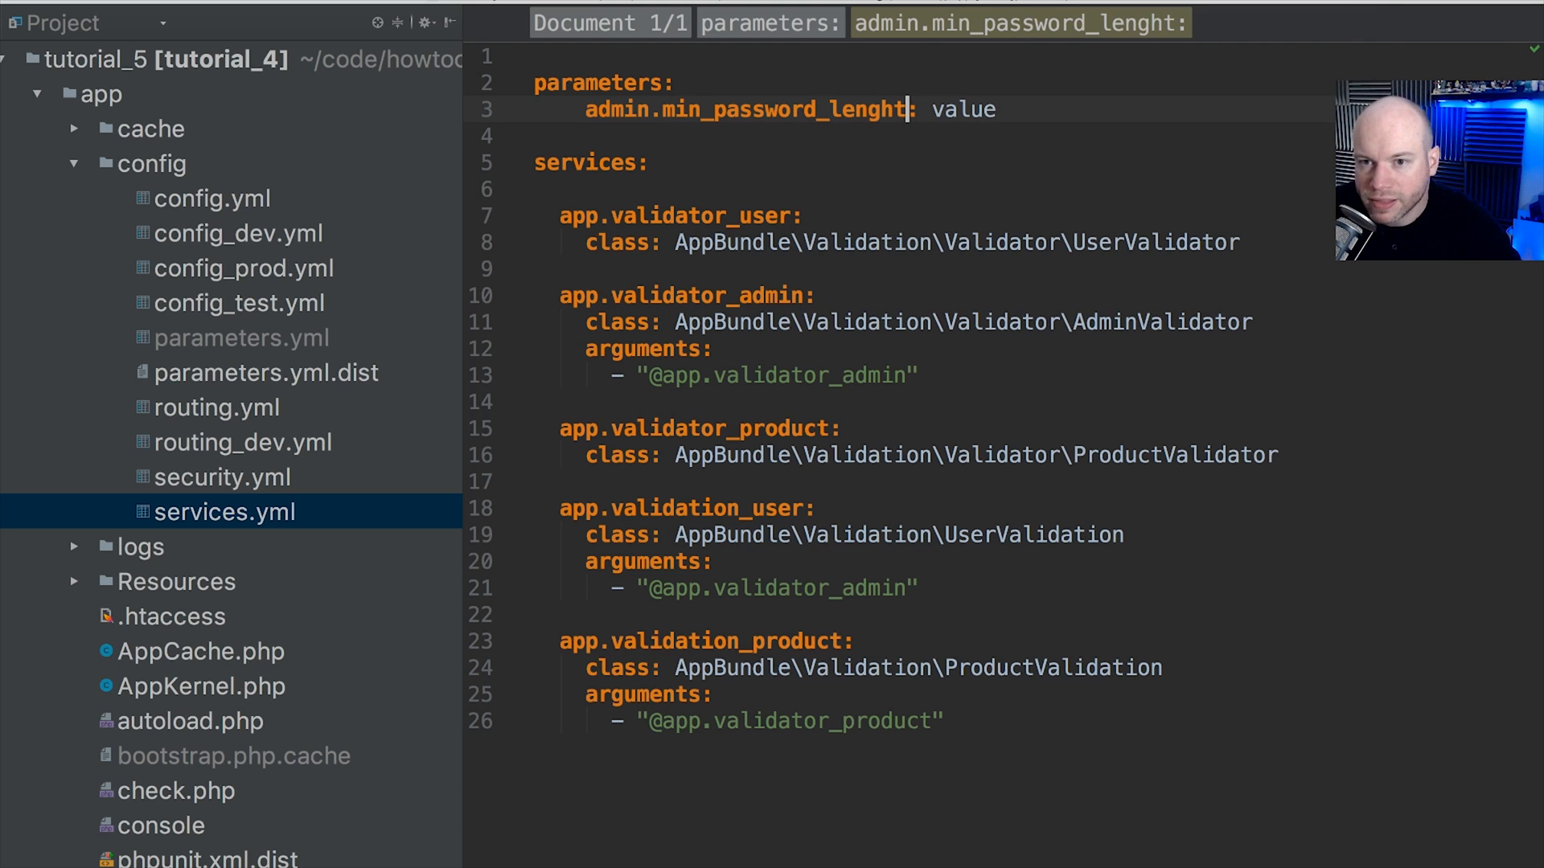
text(length)
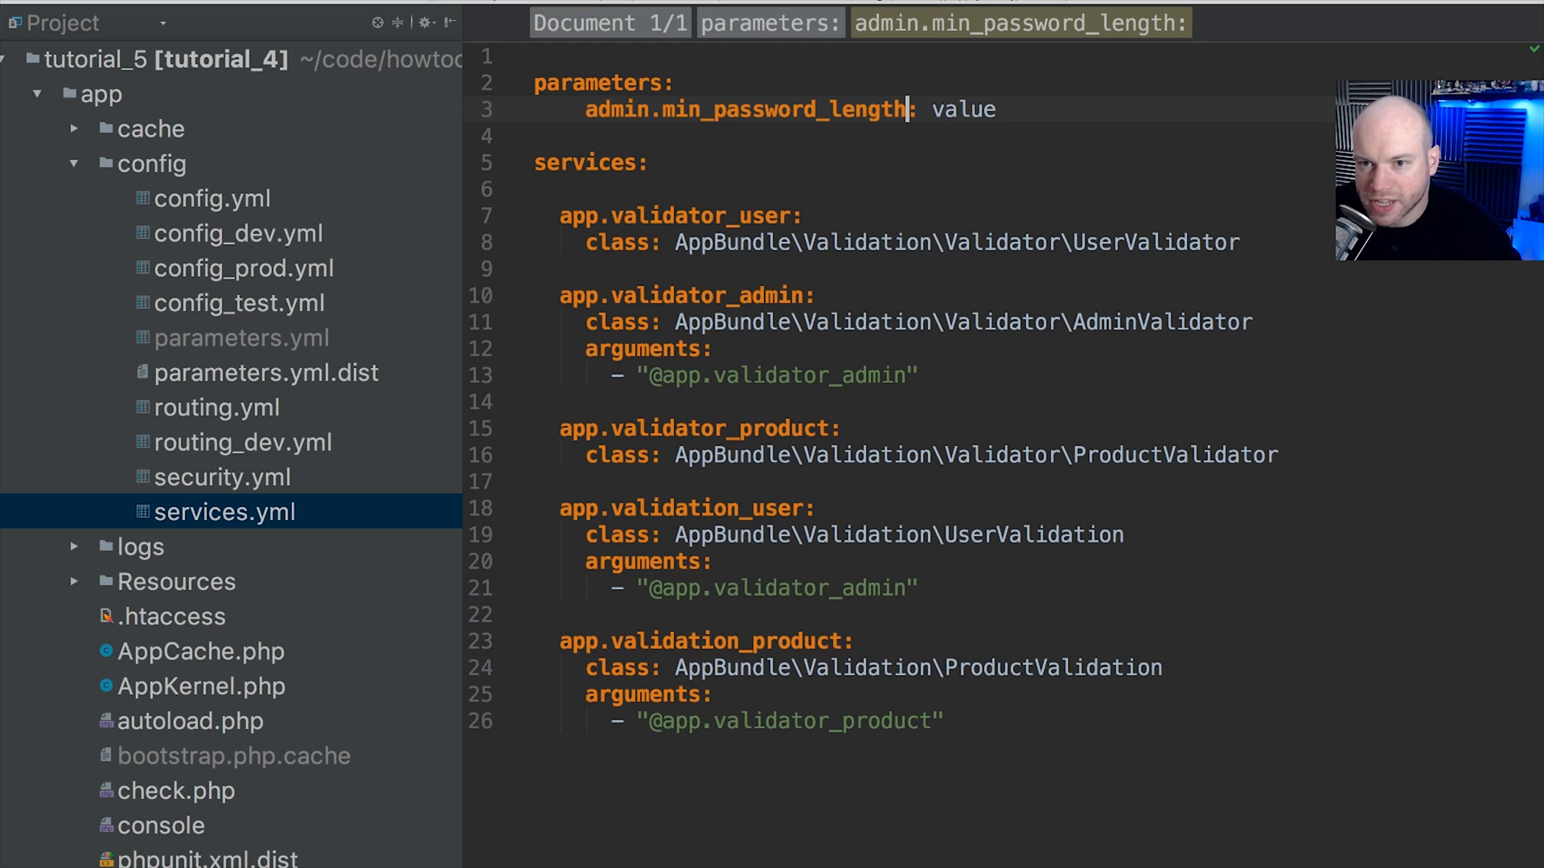
double_click(964, 109)
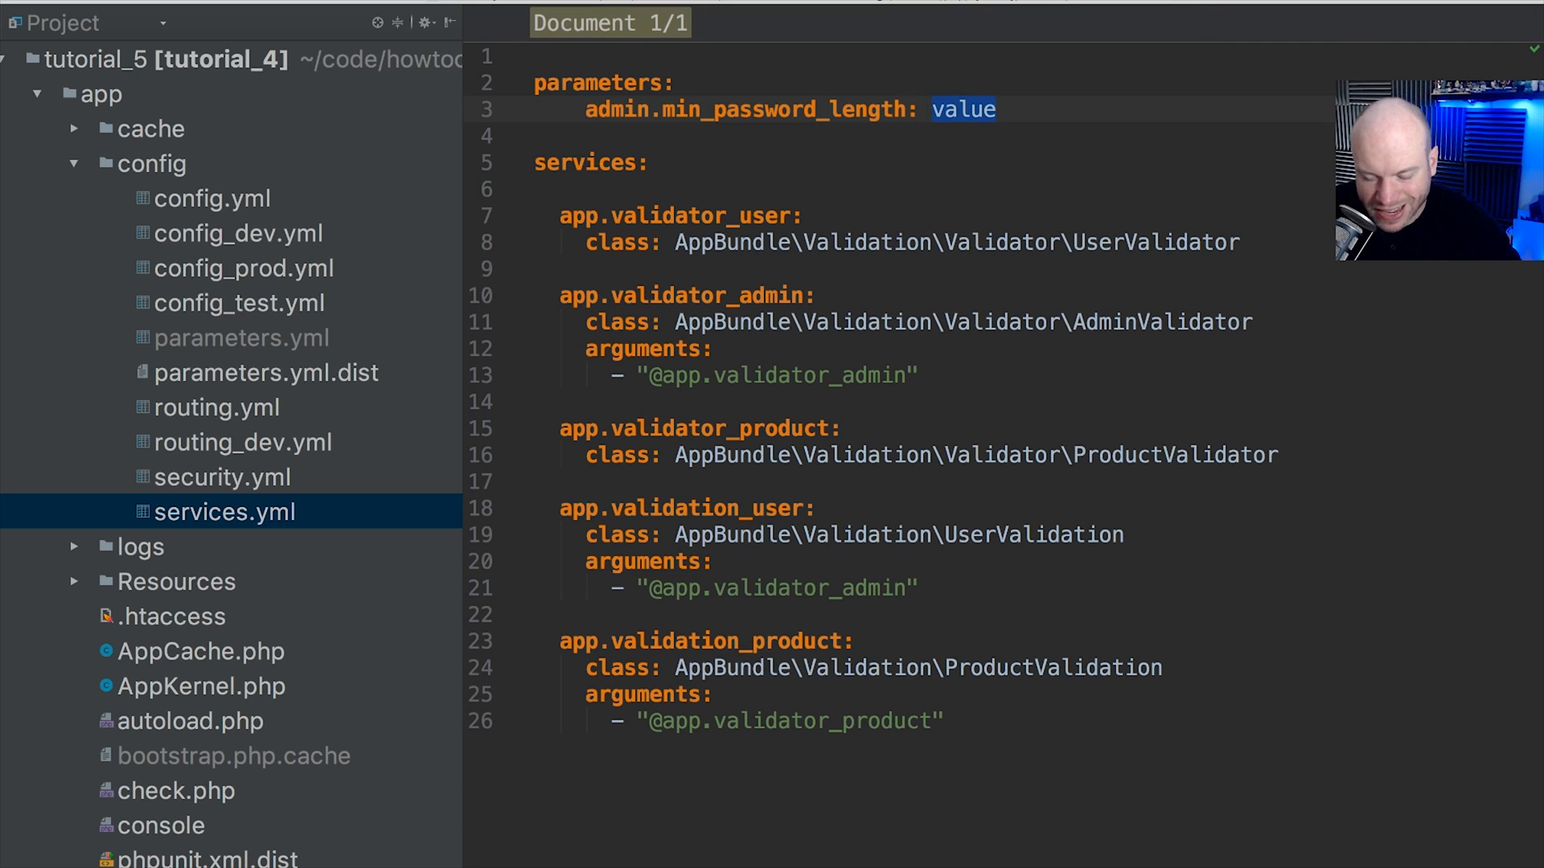
text(3)
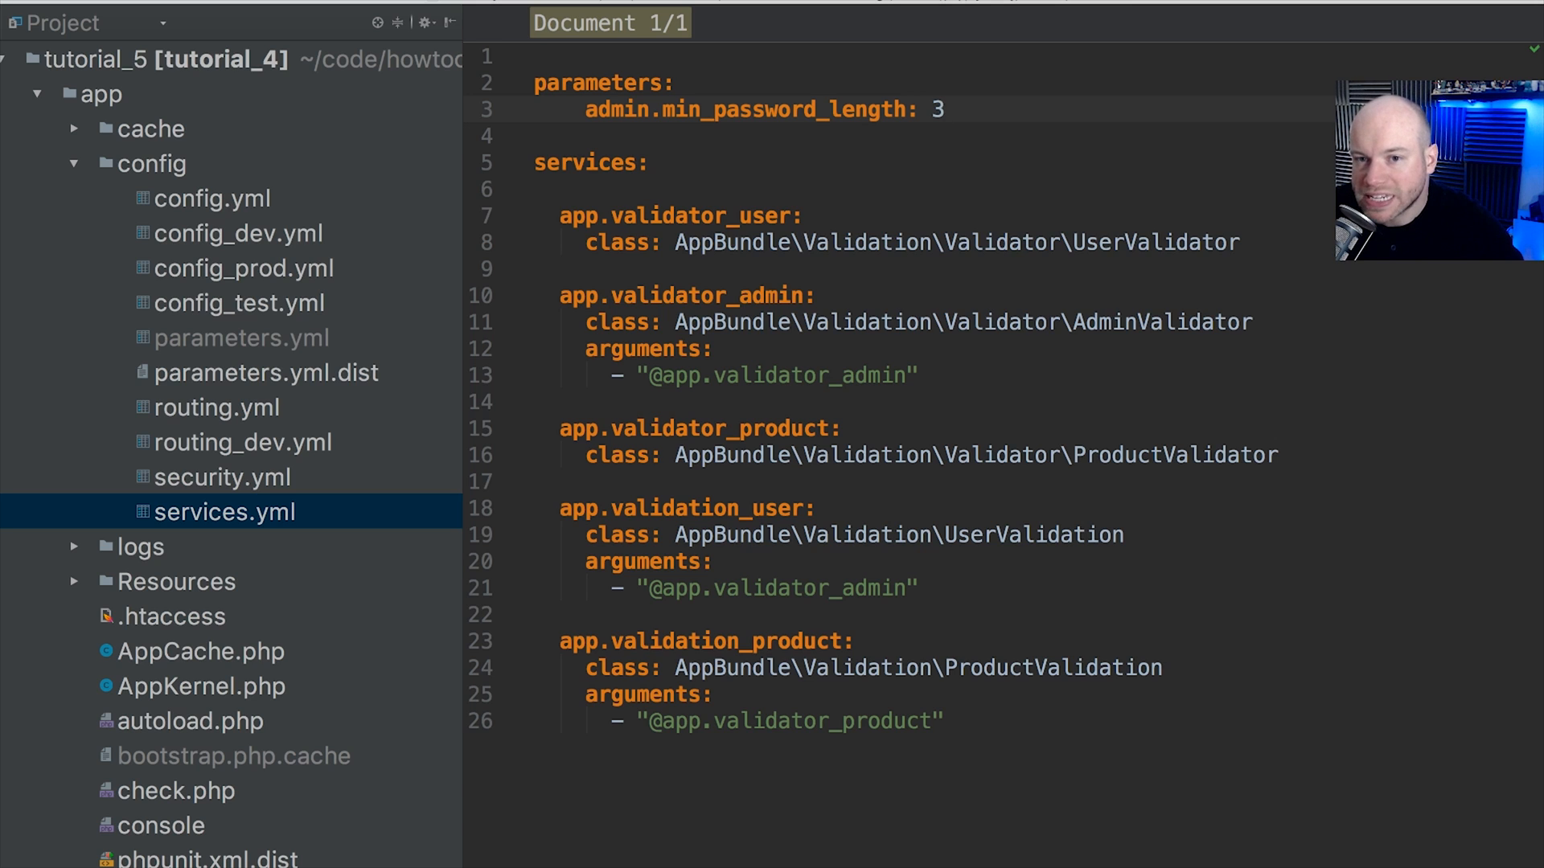
double_click(743, 109)
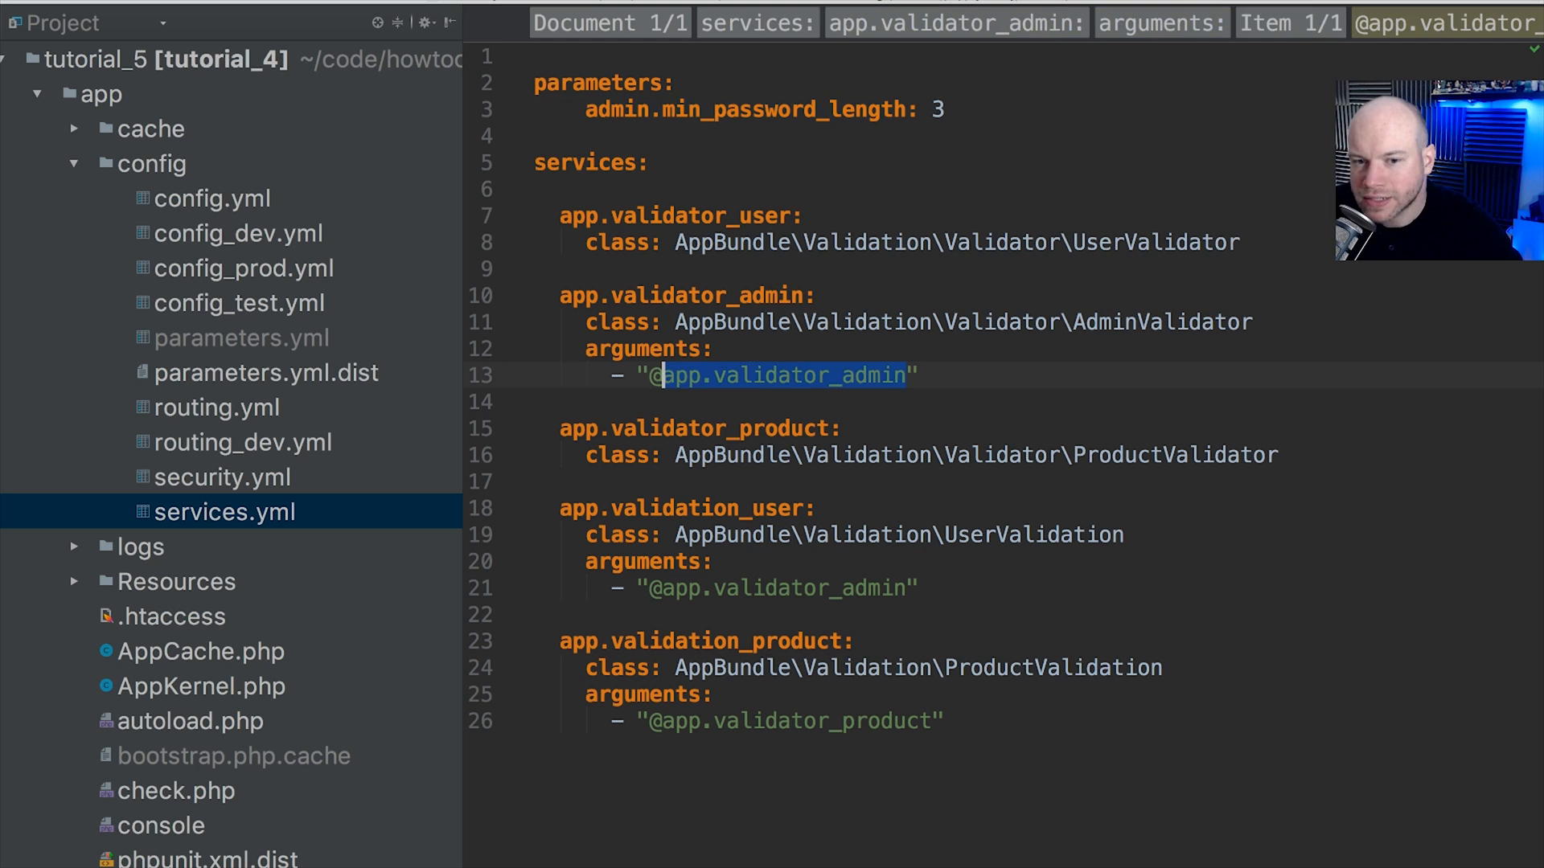
Make the admin validator's argument the %admin.min_password_length% parameter reference
text(admin.min_password_length")
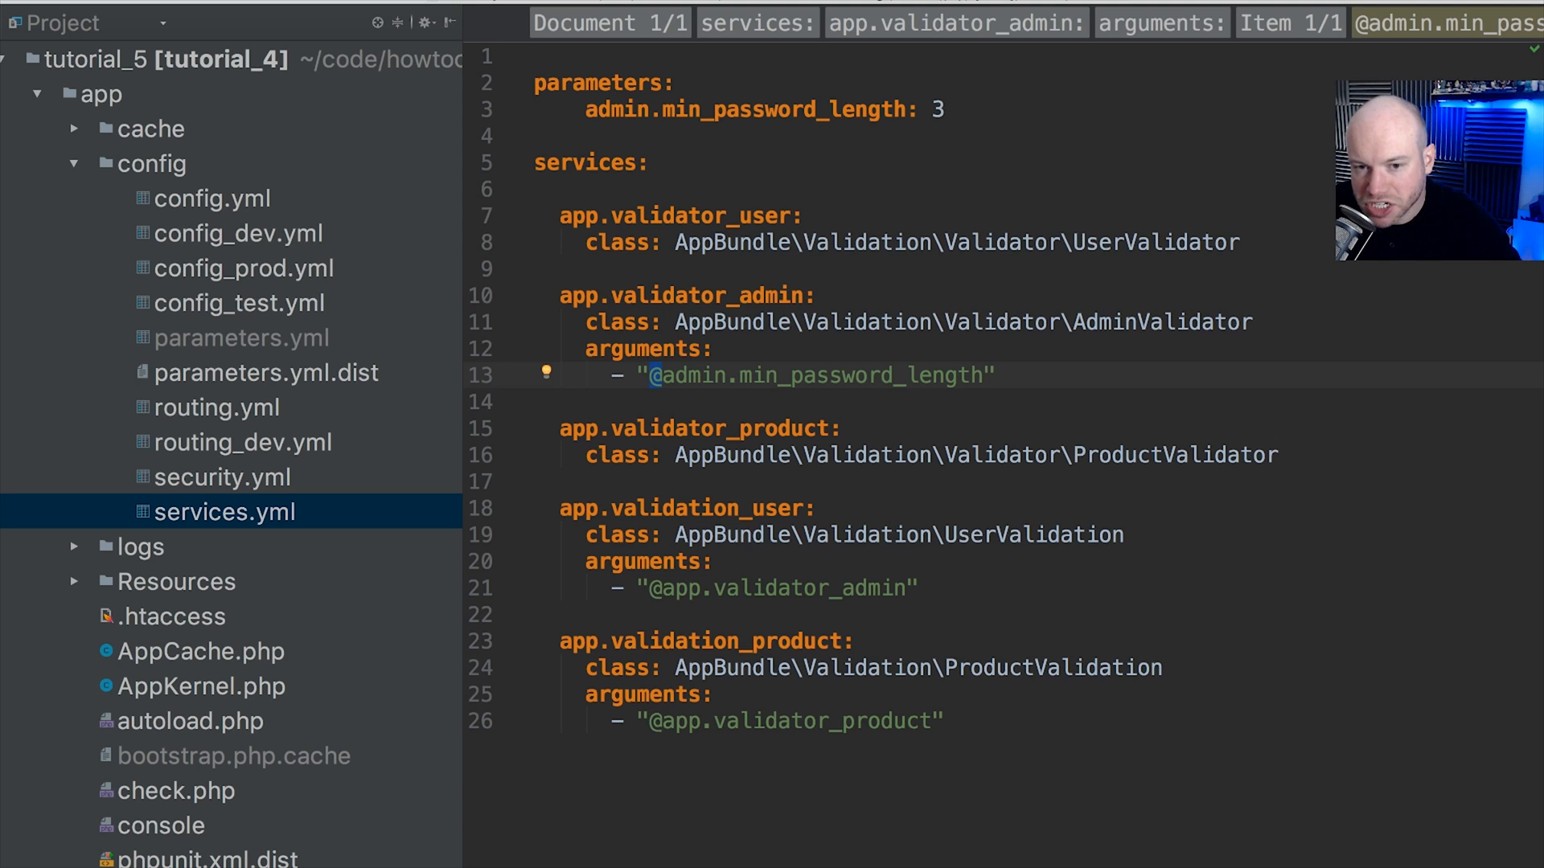
text(%)
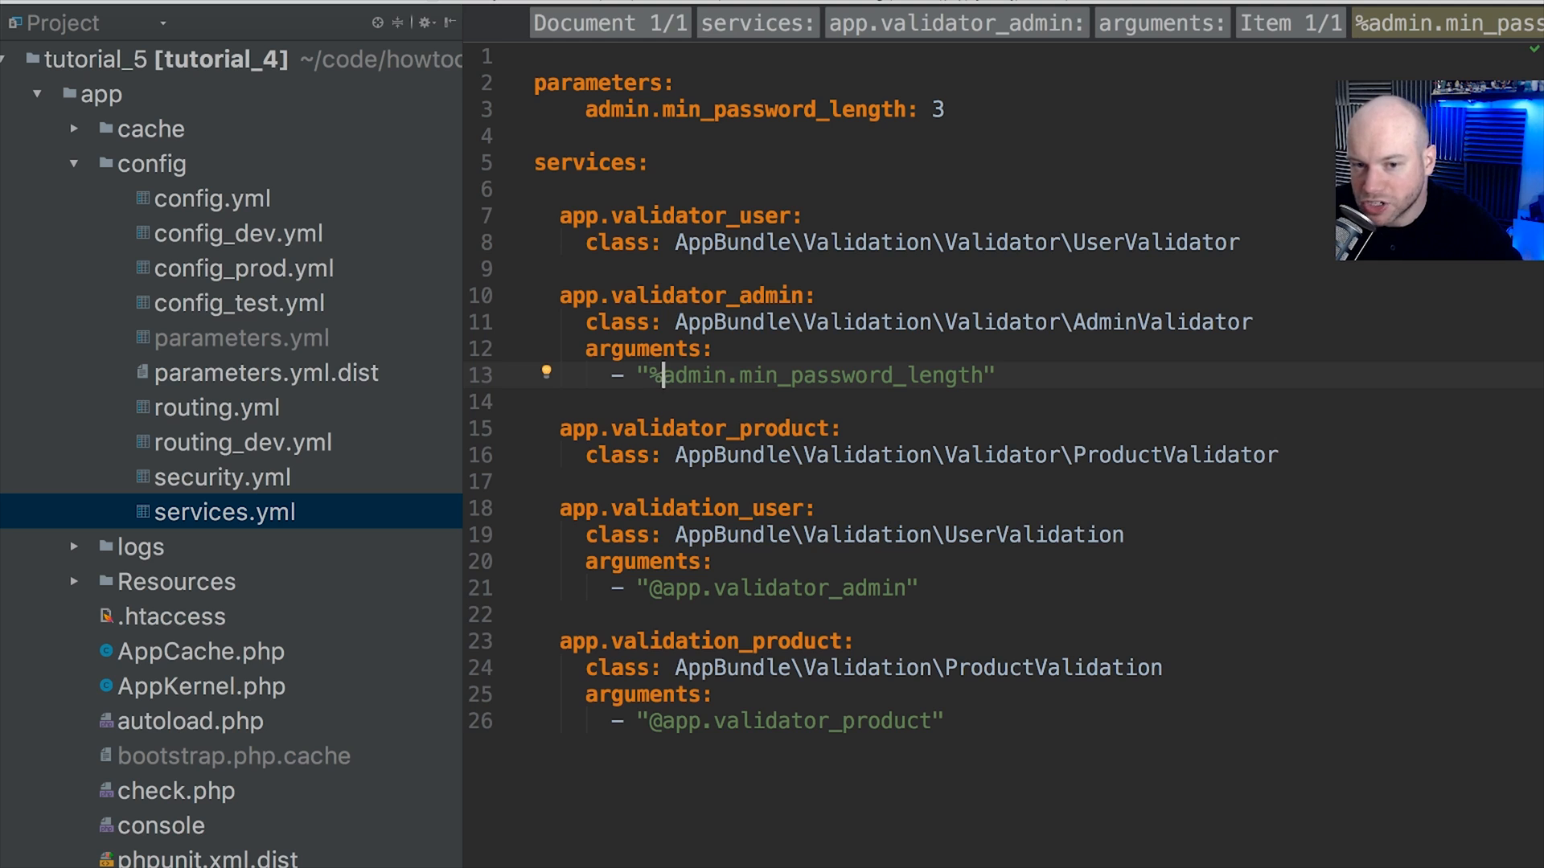
text(%)
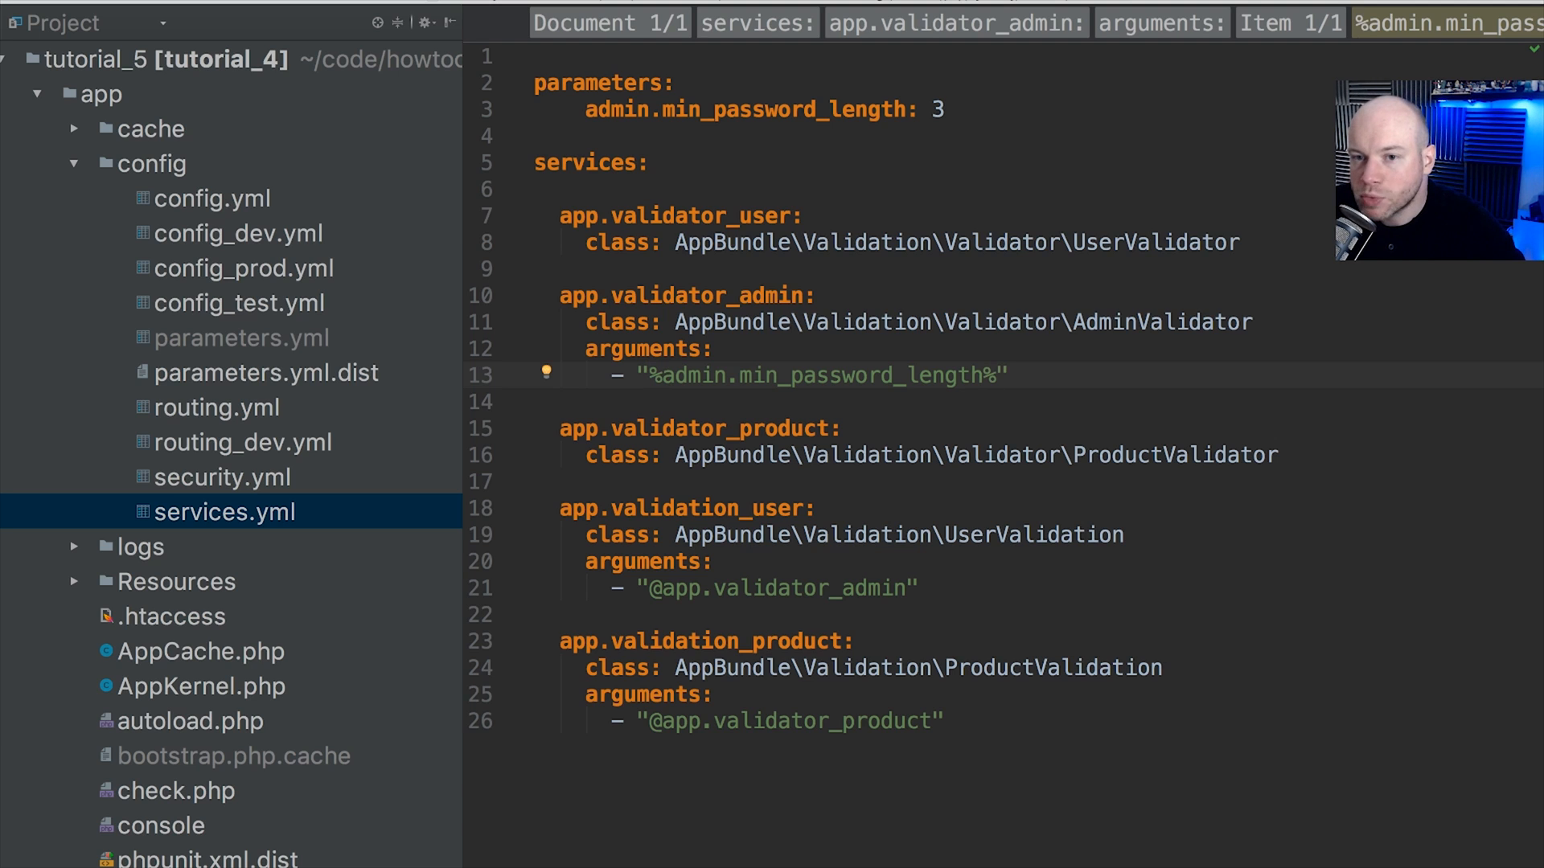
click(938, 111)
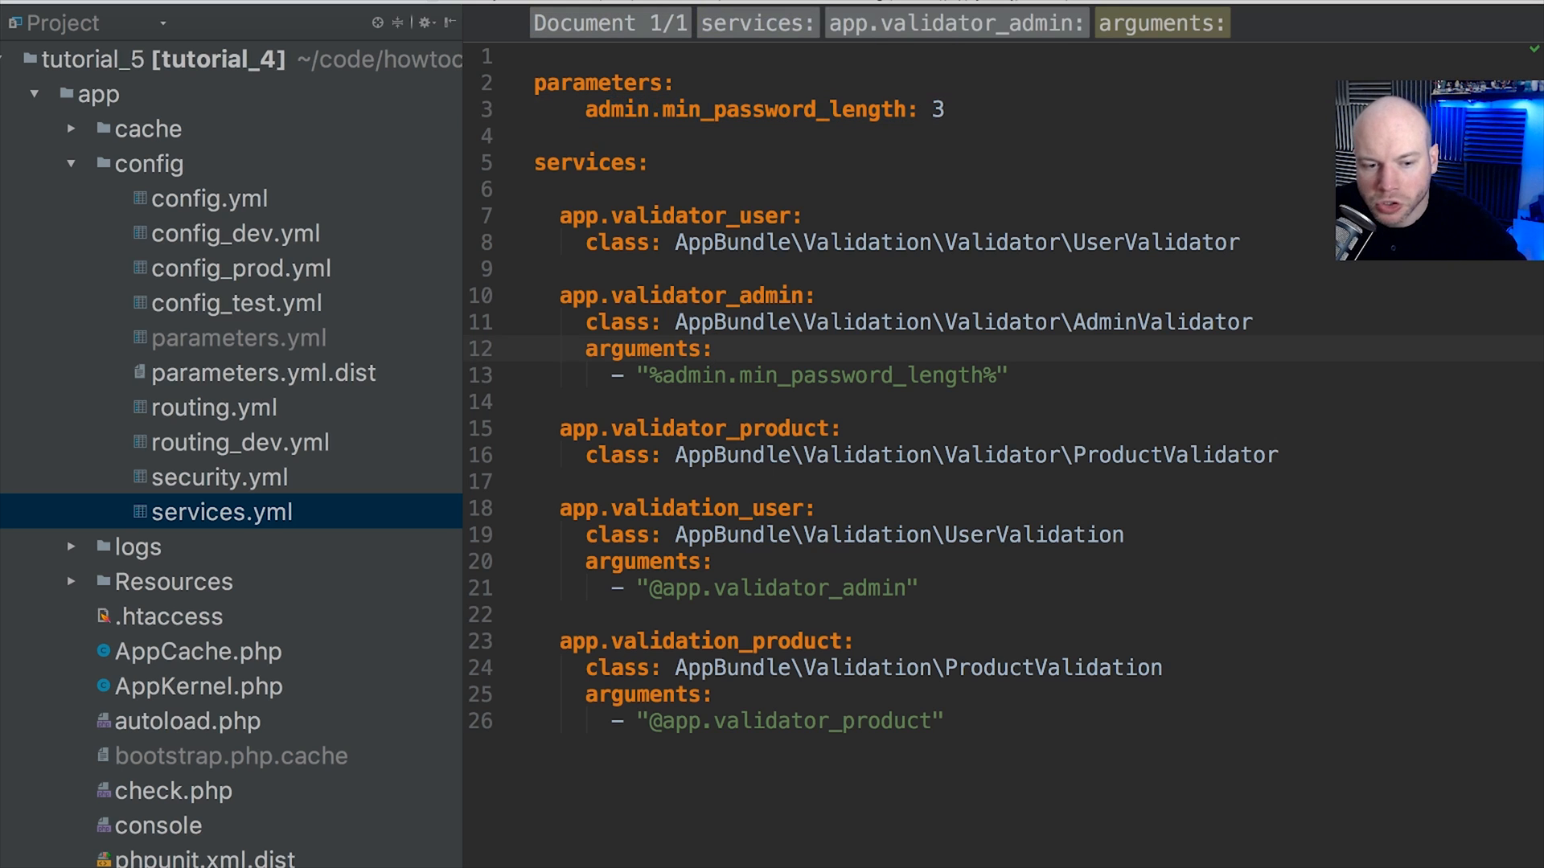
scroll(down, 3)
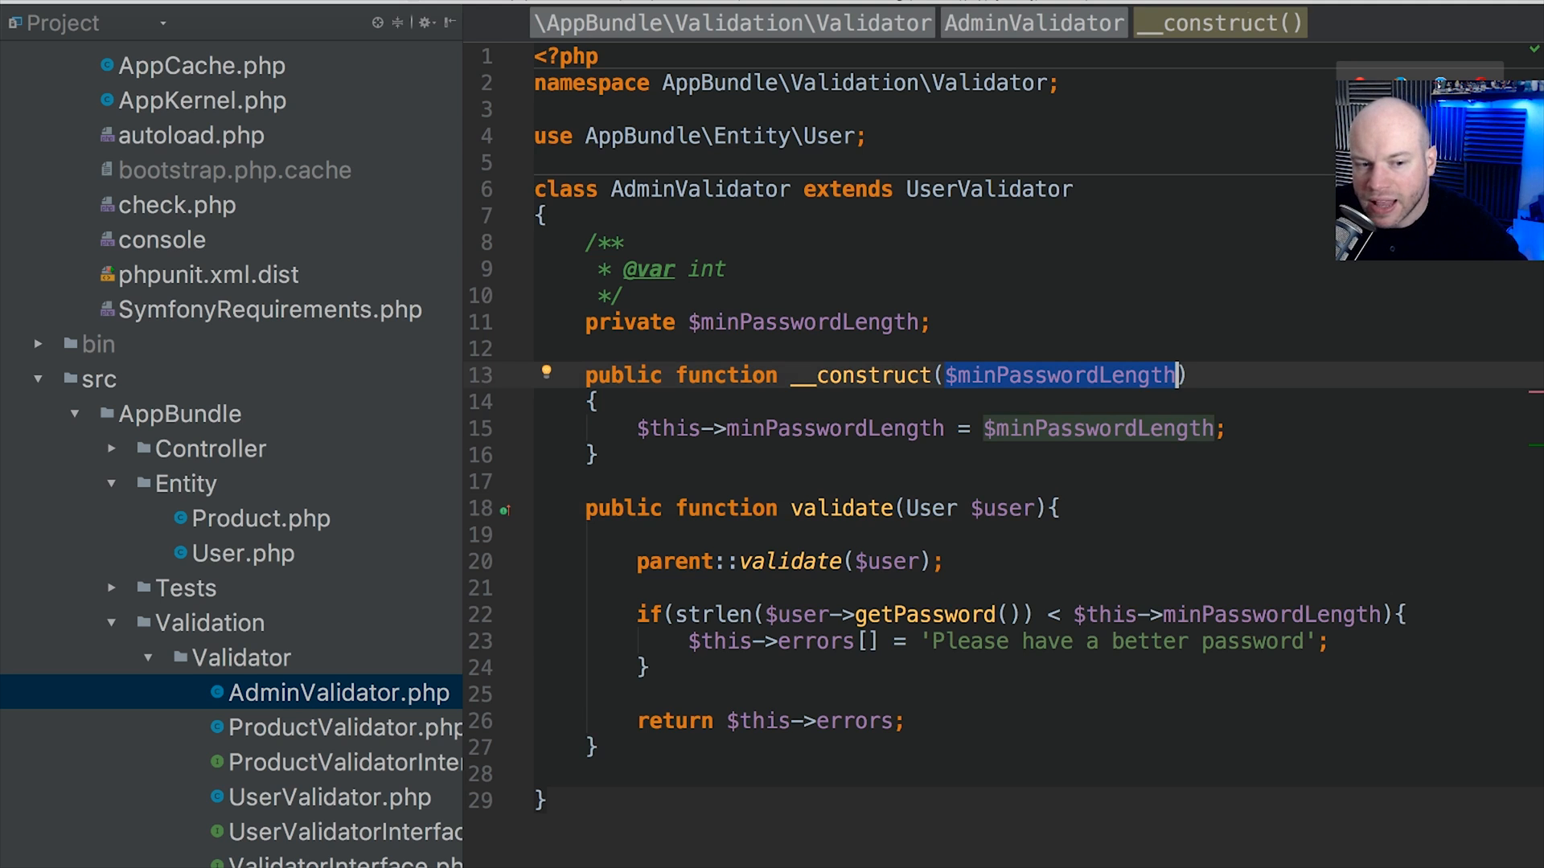
Scroll through the open code to review the constructor and test password
scroll(down, 3)
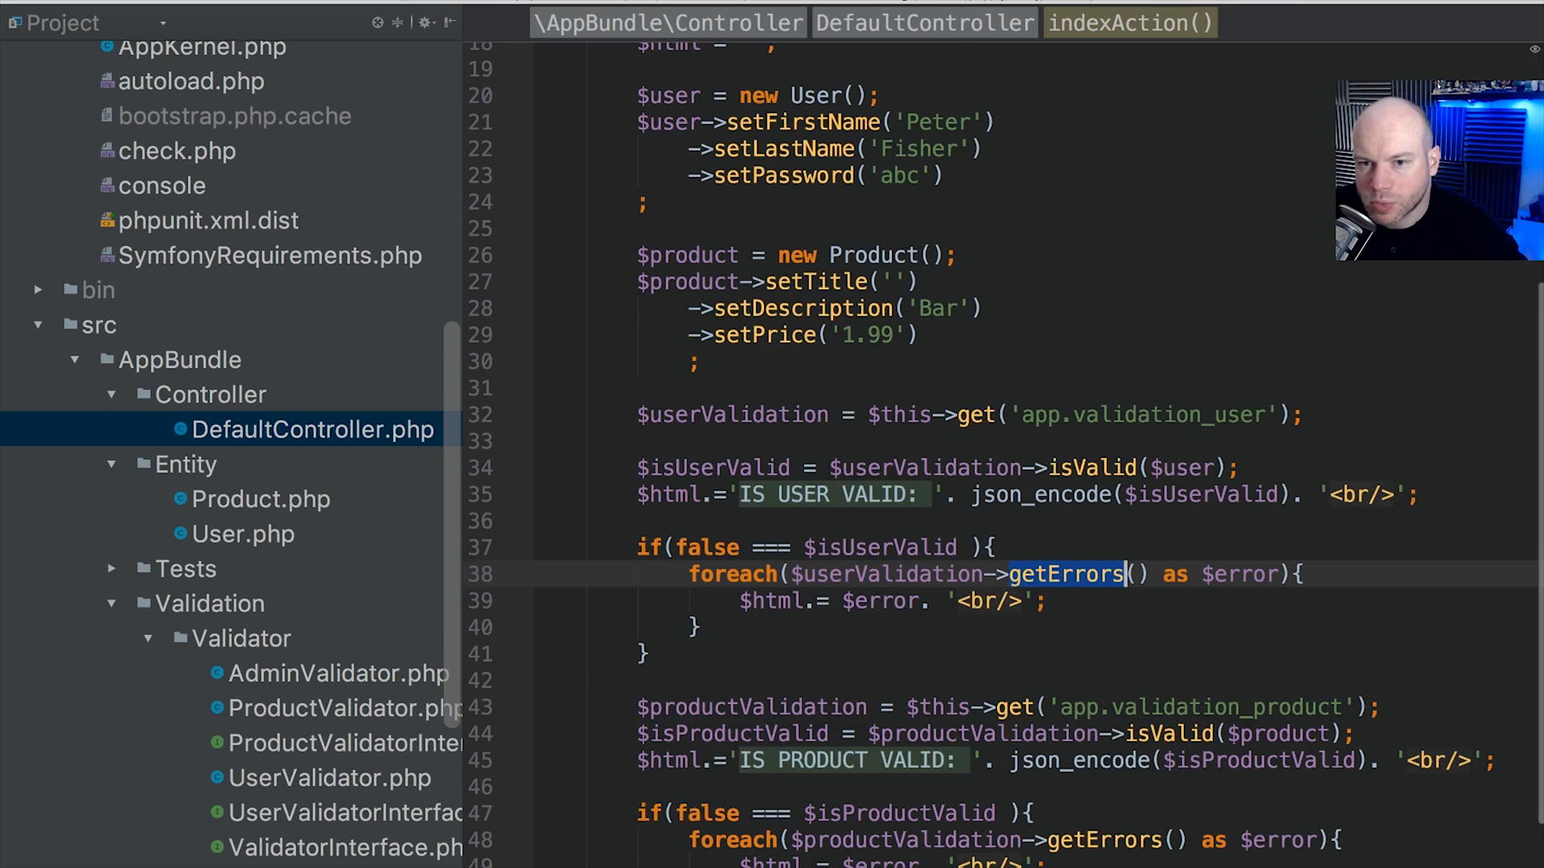
scroll(up, 3)
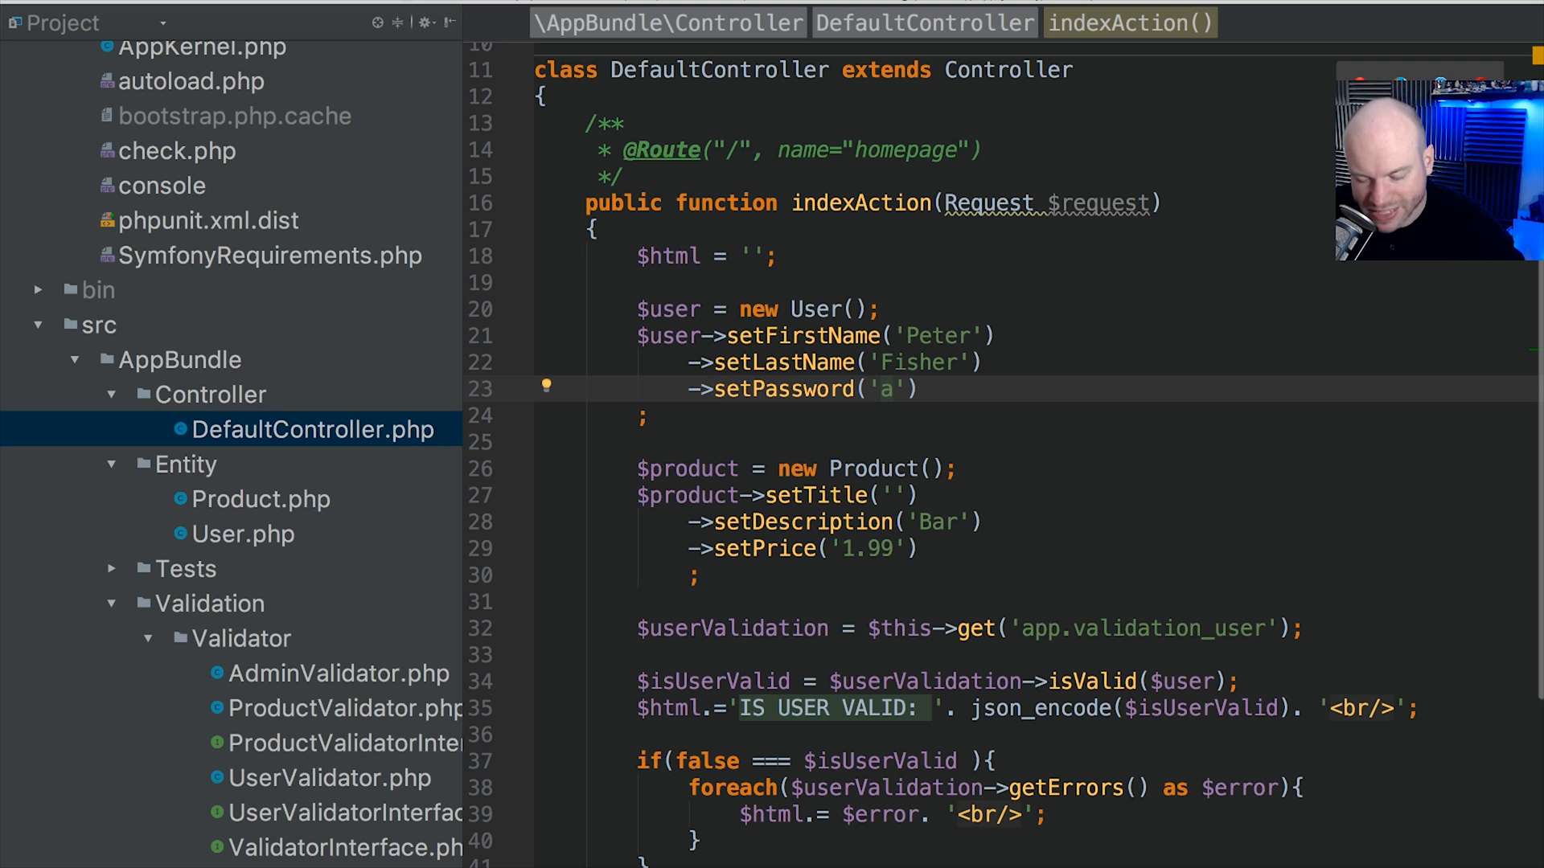
Reload localhost in Safari to see 'Please have a better password' and the missing-title error
click(896, 389)
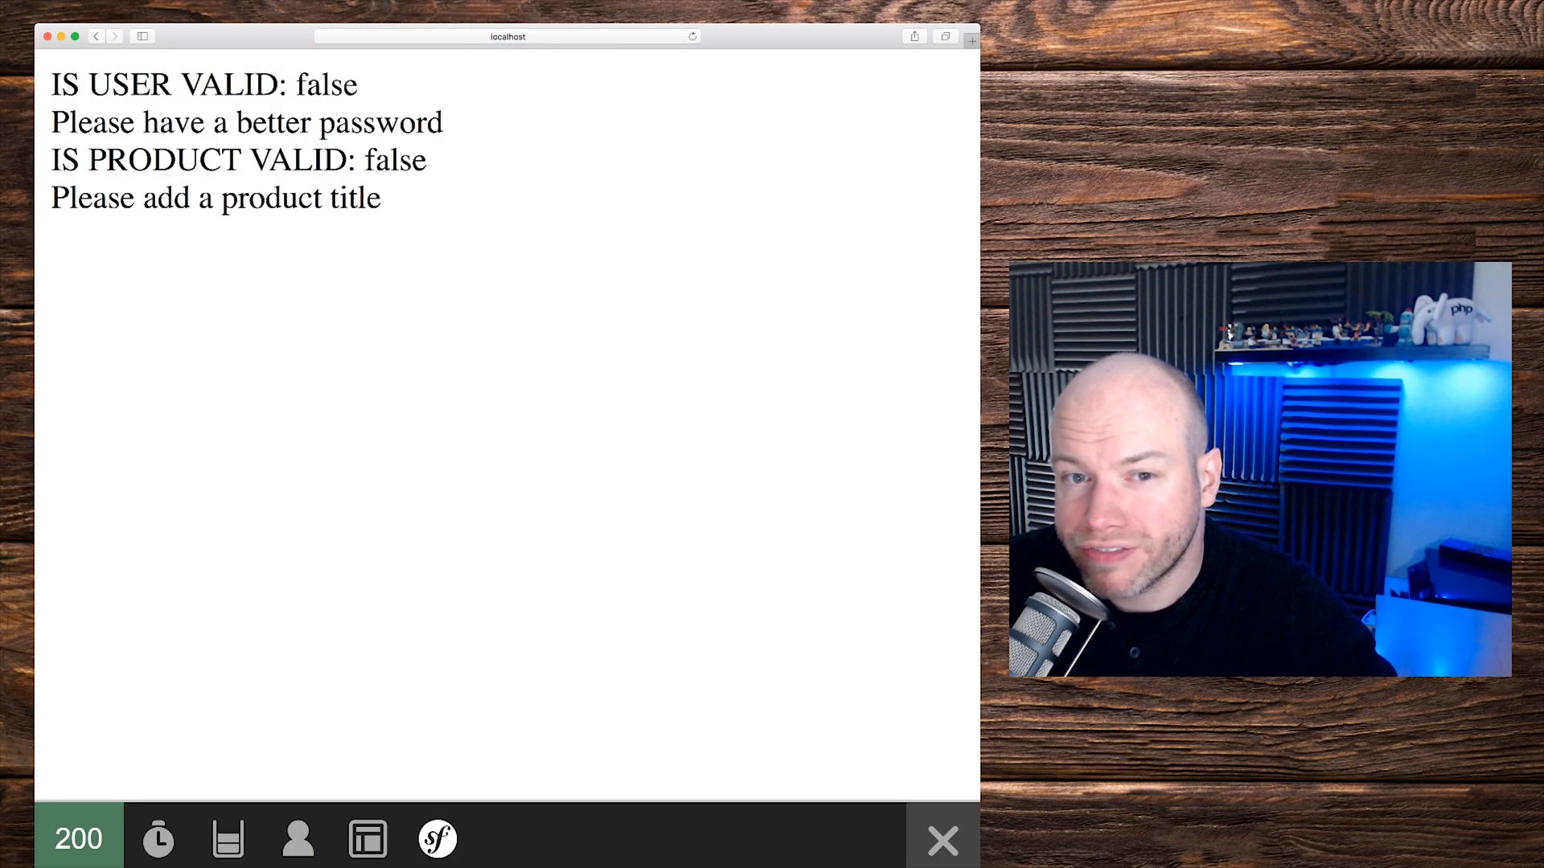
drag(53, 122, 193, 122)
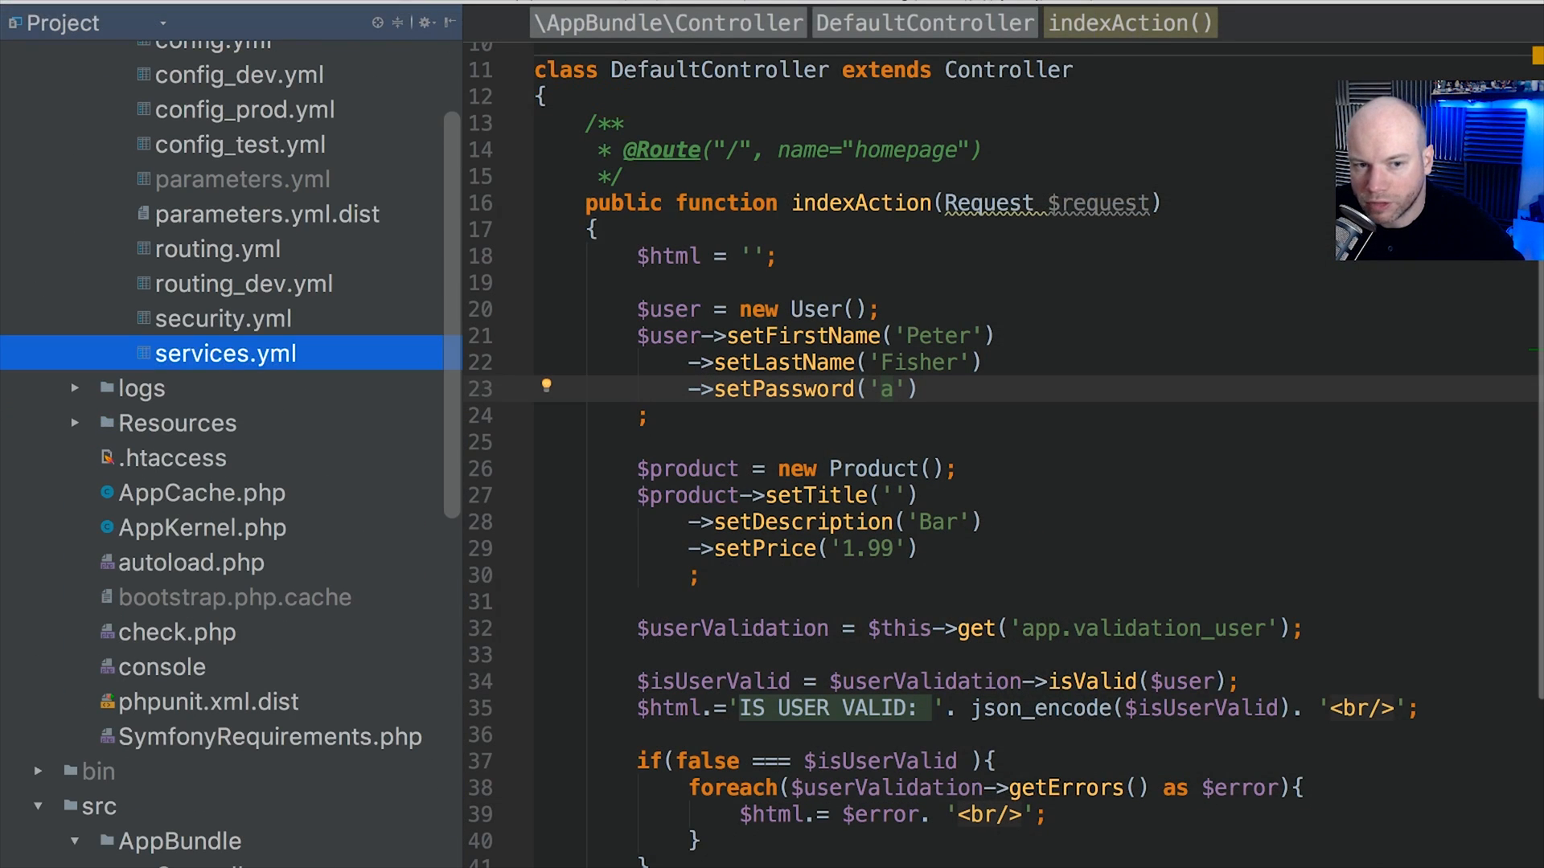
Change admin.min_password_length in services.yml from 3 to 10
click(225, 354)
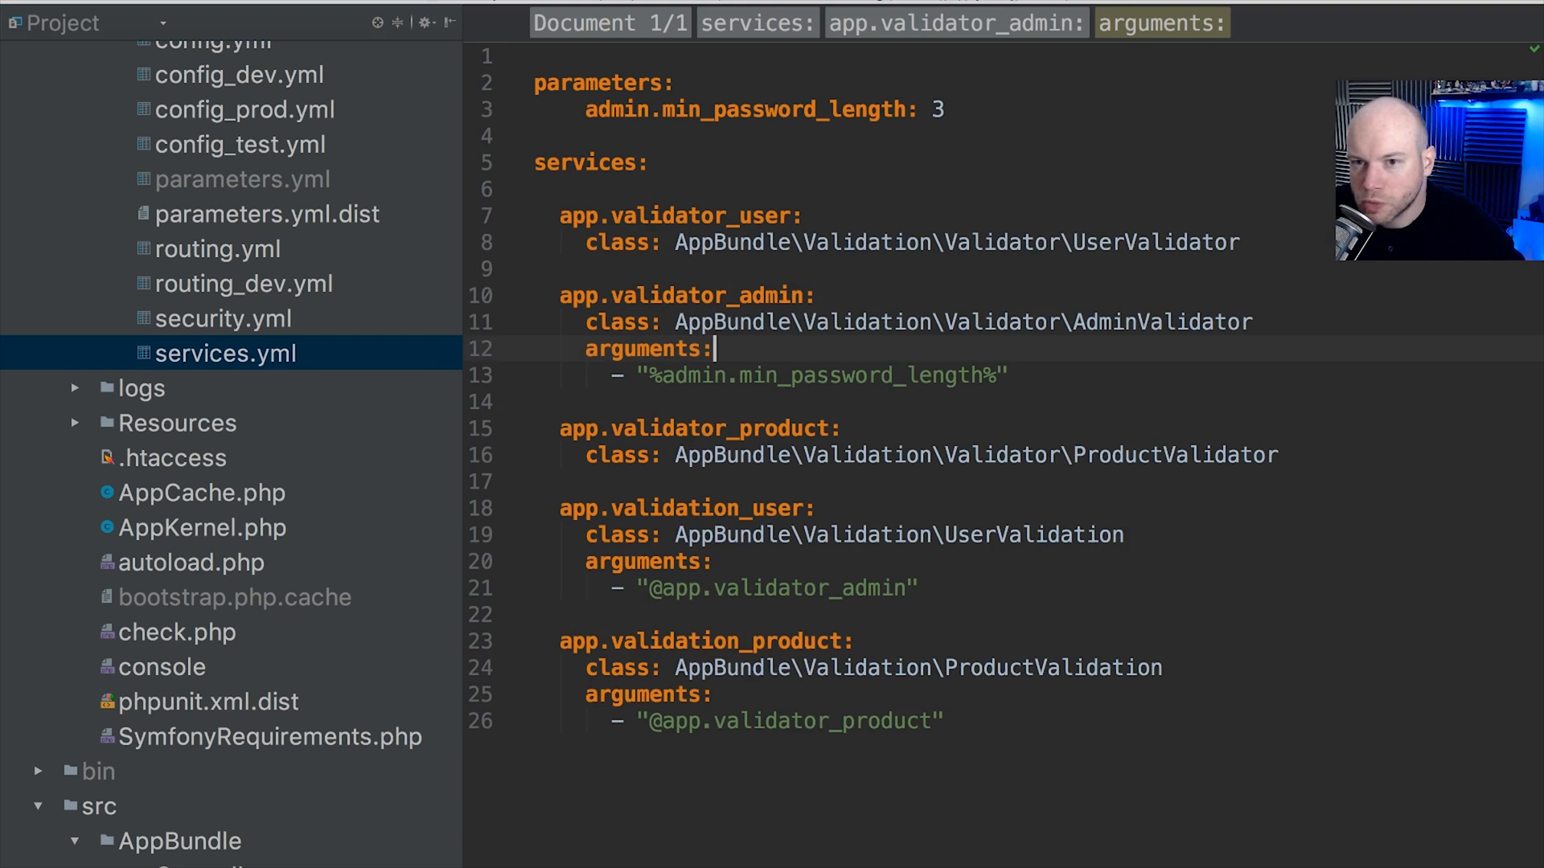
text(10)
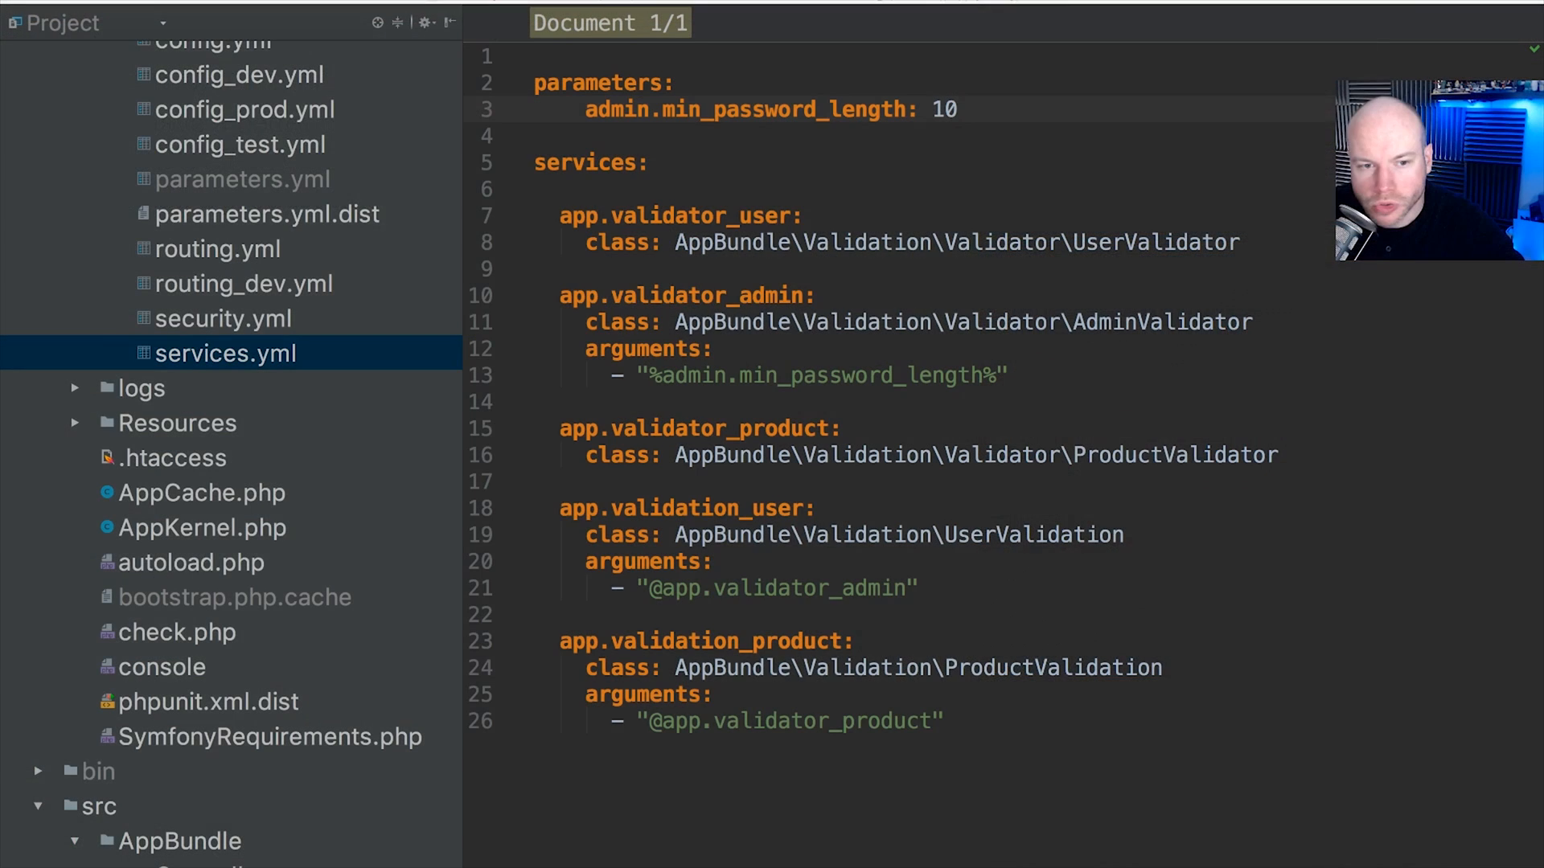
click(176, 423)
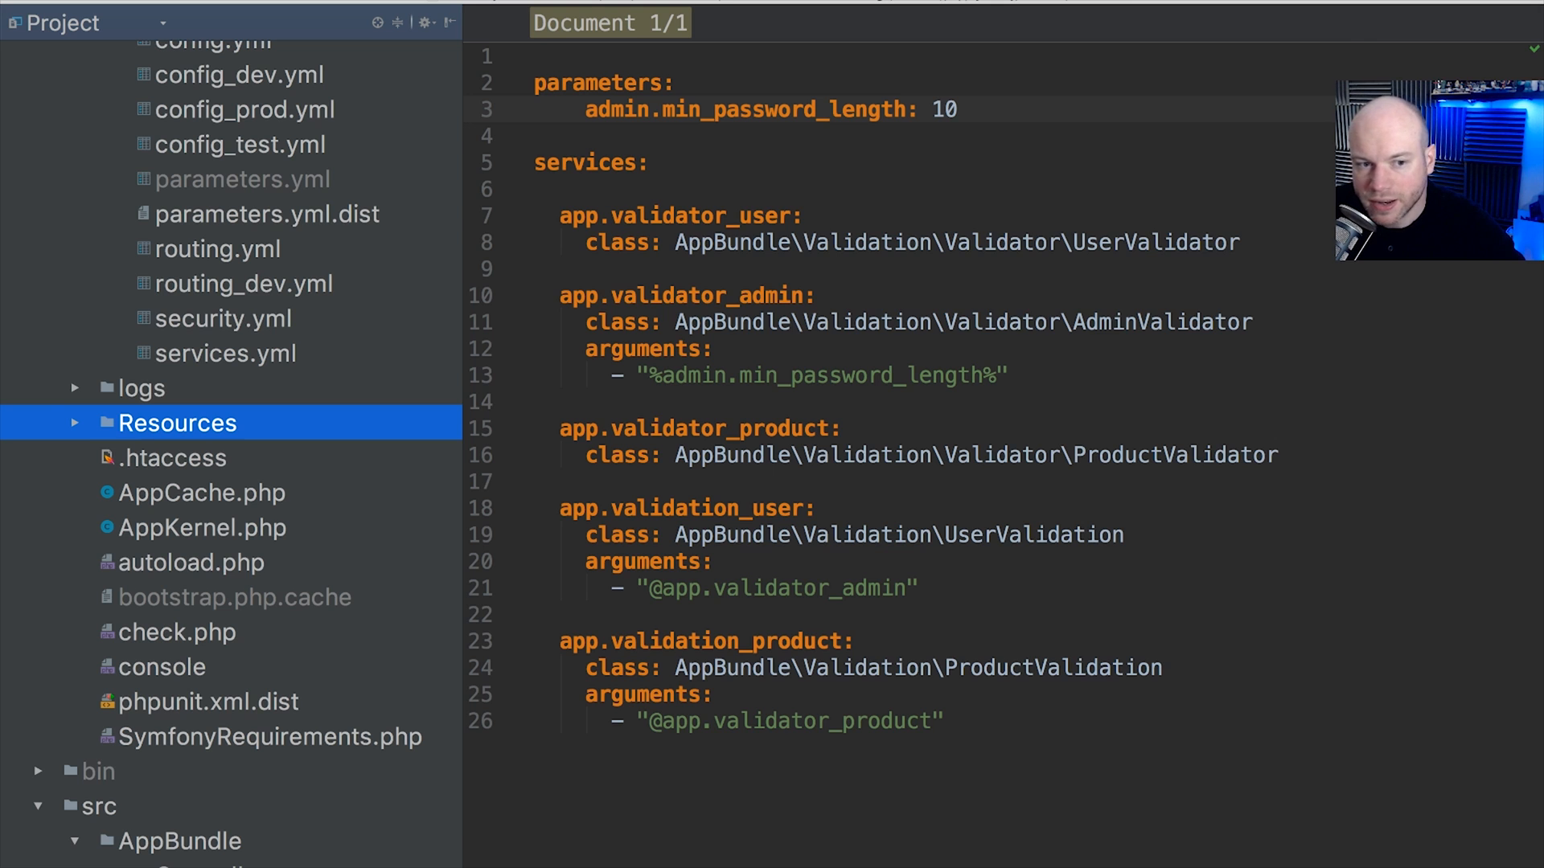
scroll(down, 3)
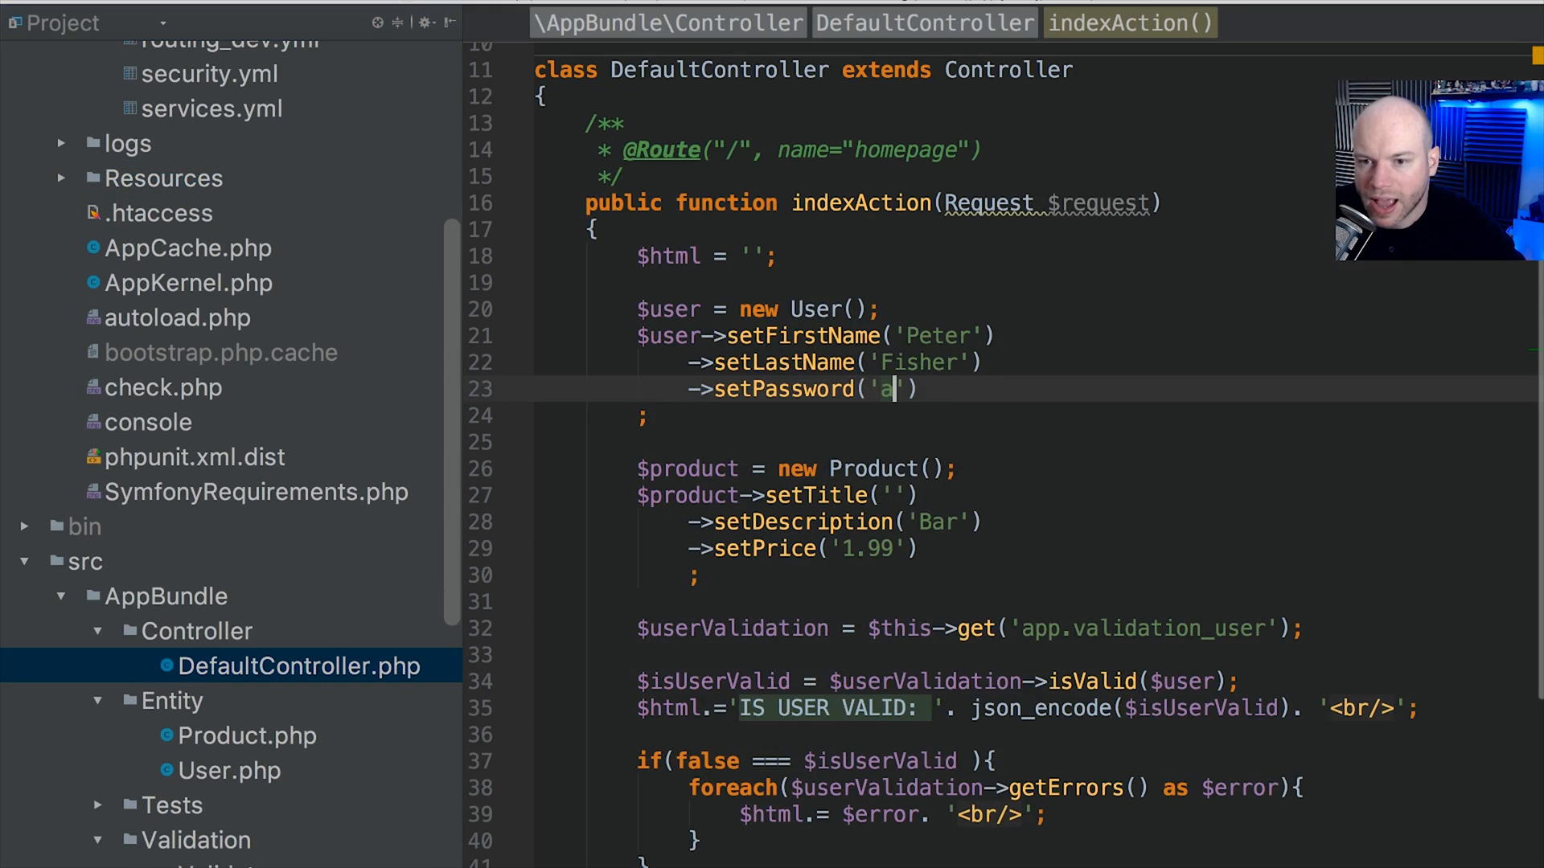
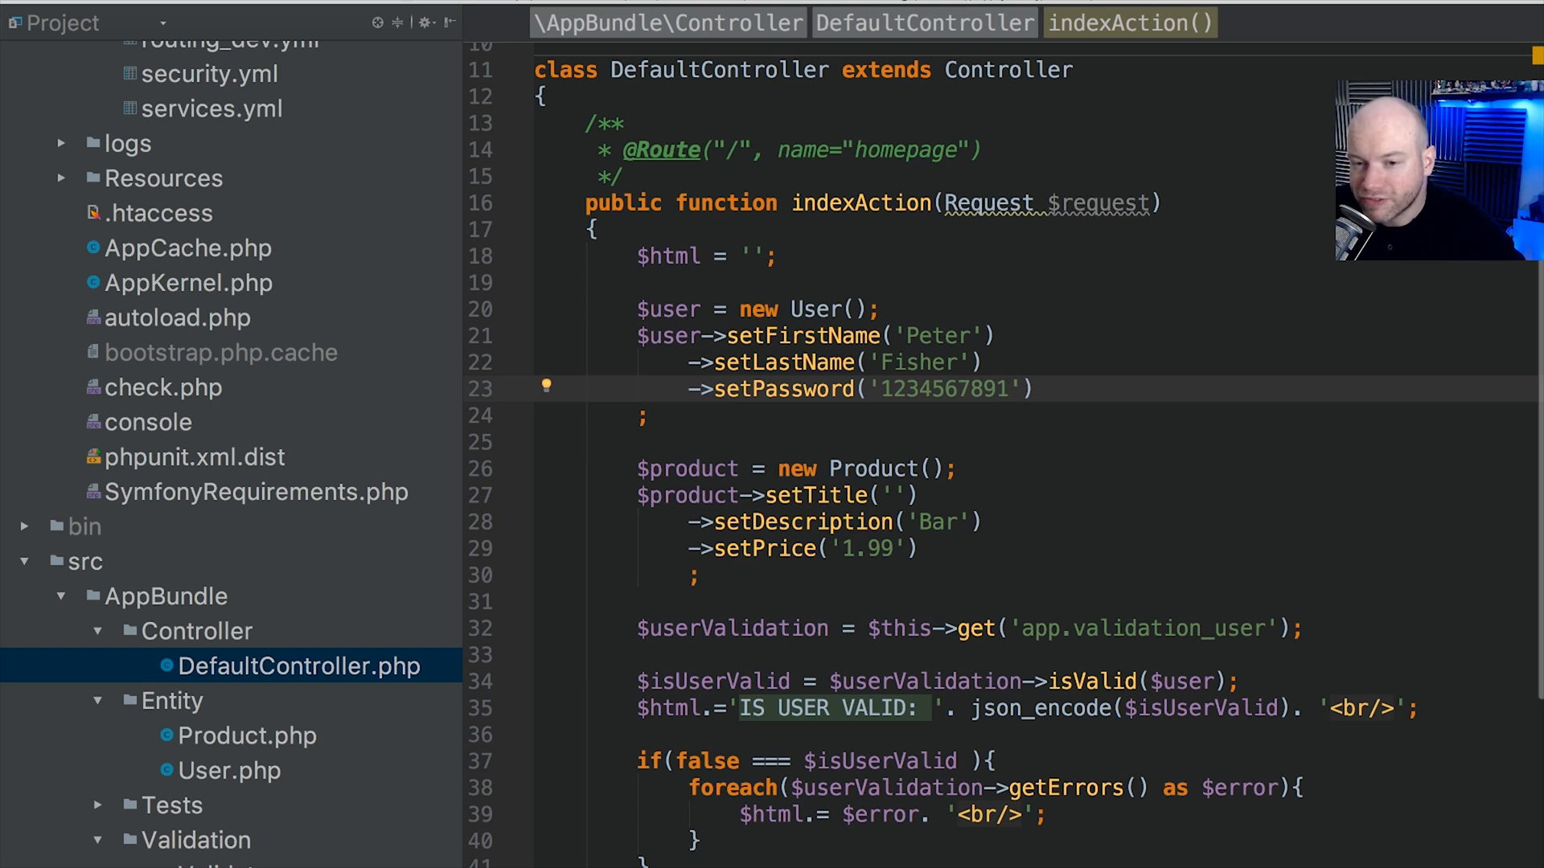
click(1007, 389)
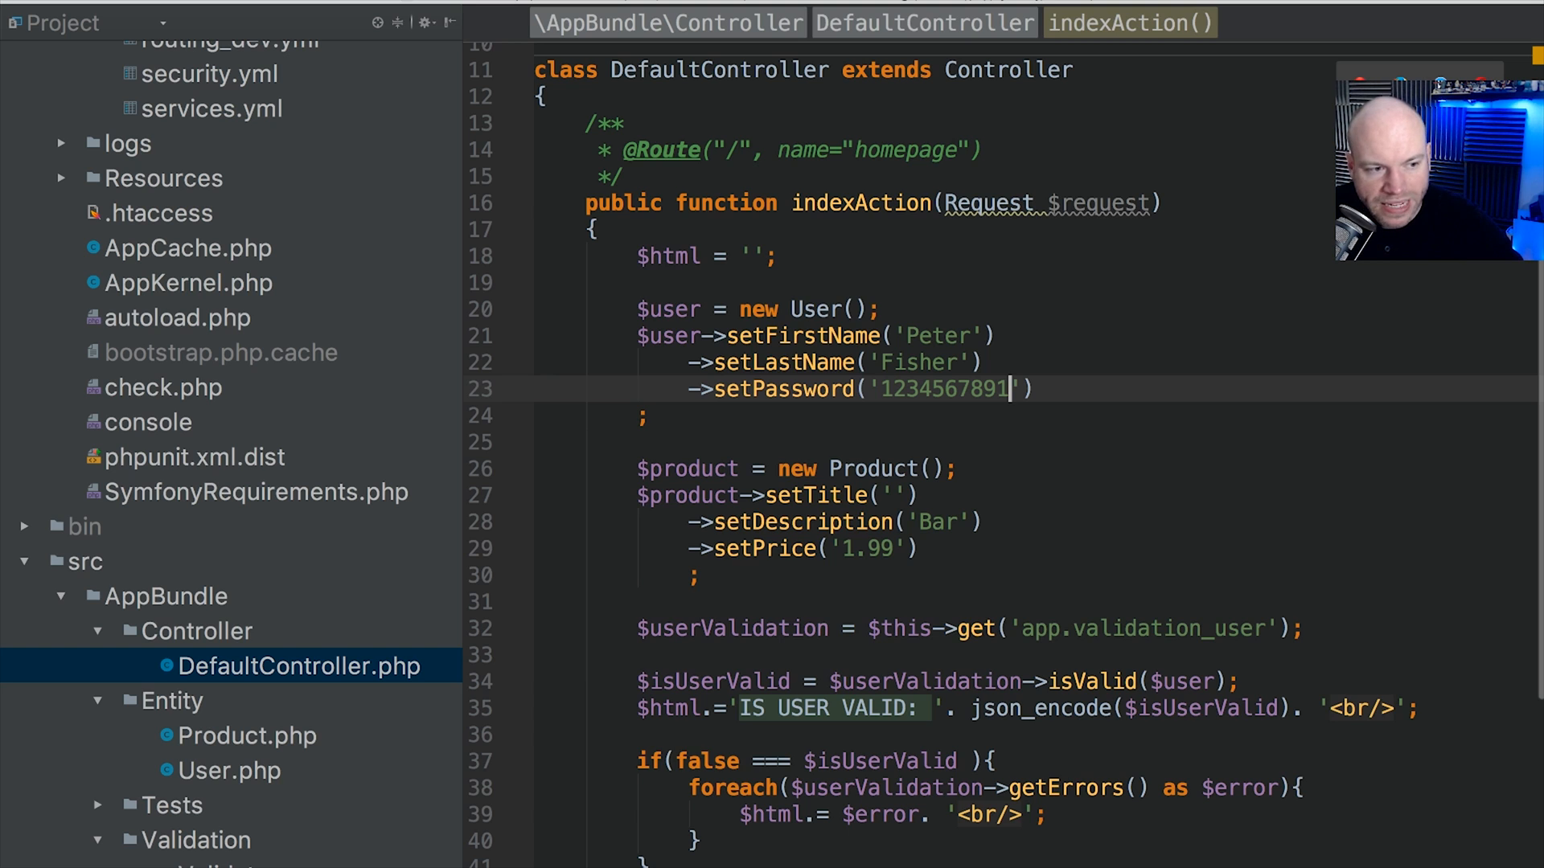